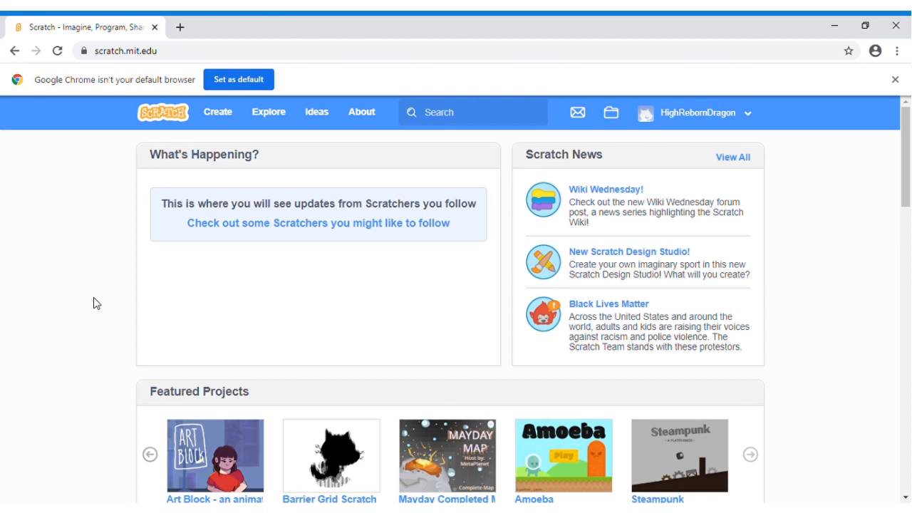
{"action": "mouse_move", "coordinate": [265, 133]}
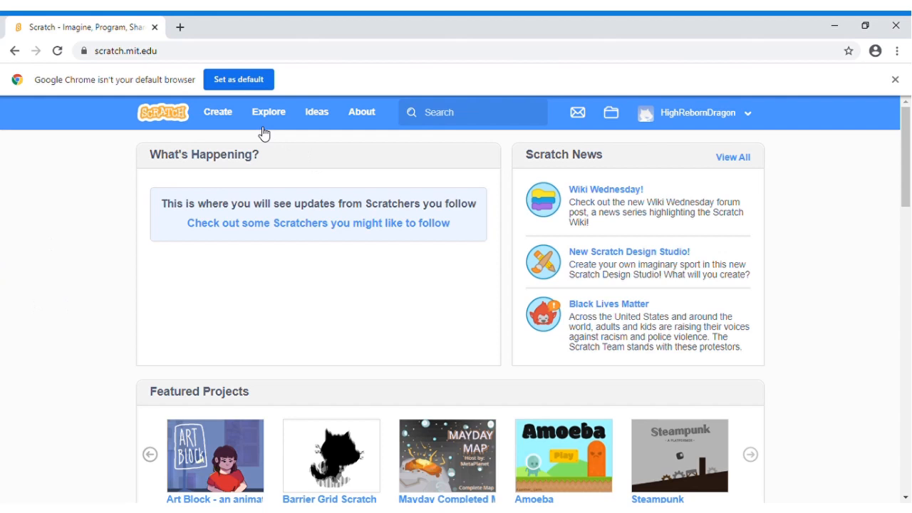
Step: Start a new untitled project from the Scratch homepage via Create
{"action": "left_click", "coordinate": [217, 111]}
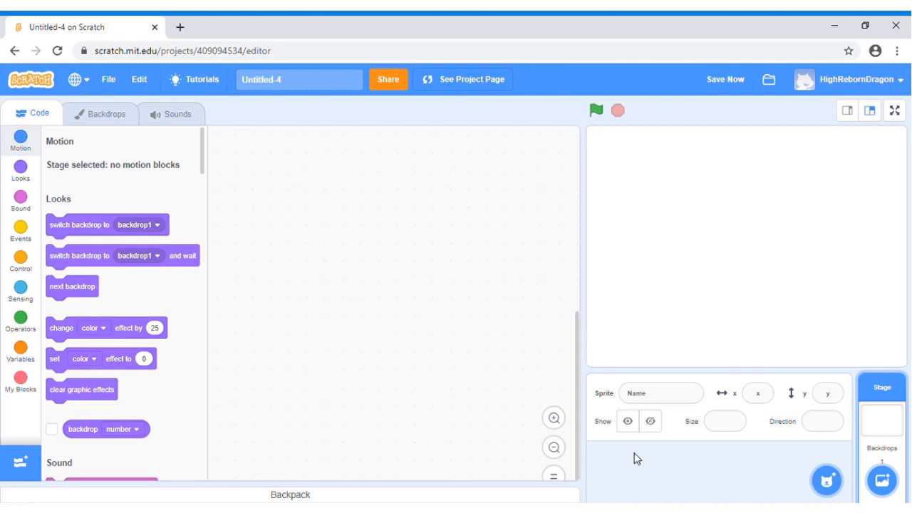
{"action": "mouse_move", "coordinate": [760, 454]}
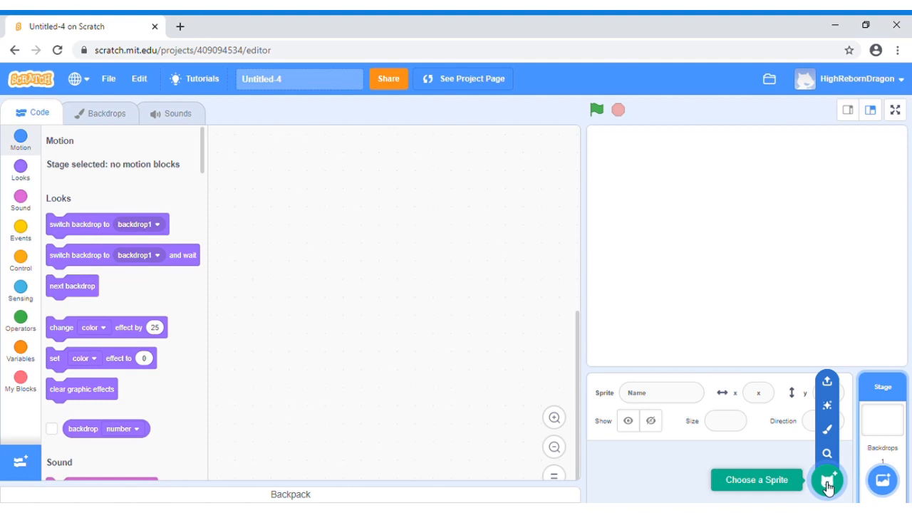
{"action": "mouse_move", "coordinate": [794, 192]}
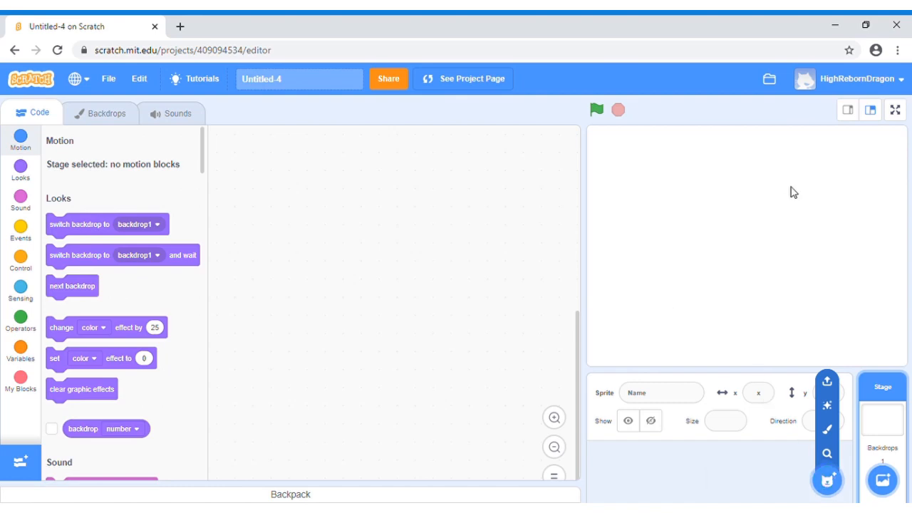
Step: Upload the drum kit image files as new sprites, including the Hi Hat drum
{"action": "left_click", "coordinate": [613, 481]}
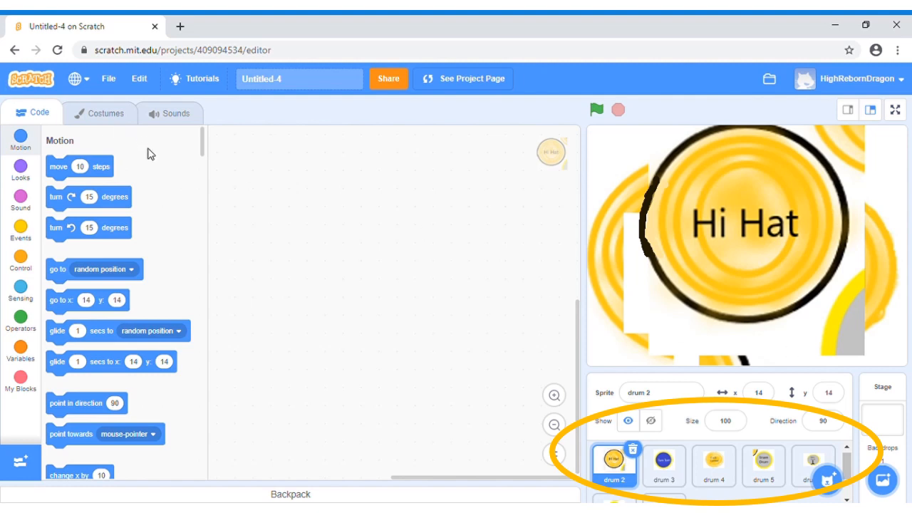
Step: Edit the Hi Hat costume with the Eraser tool at size 50 to remove the white background
{"action": "left_click", "coordinate": [100, 112]}
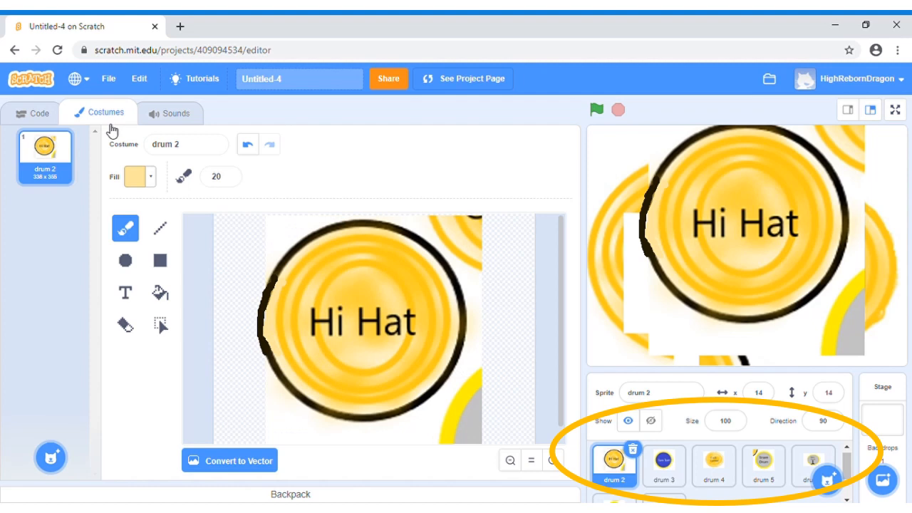
{"action": "mouse_move", "coordinate": [279, 319]}
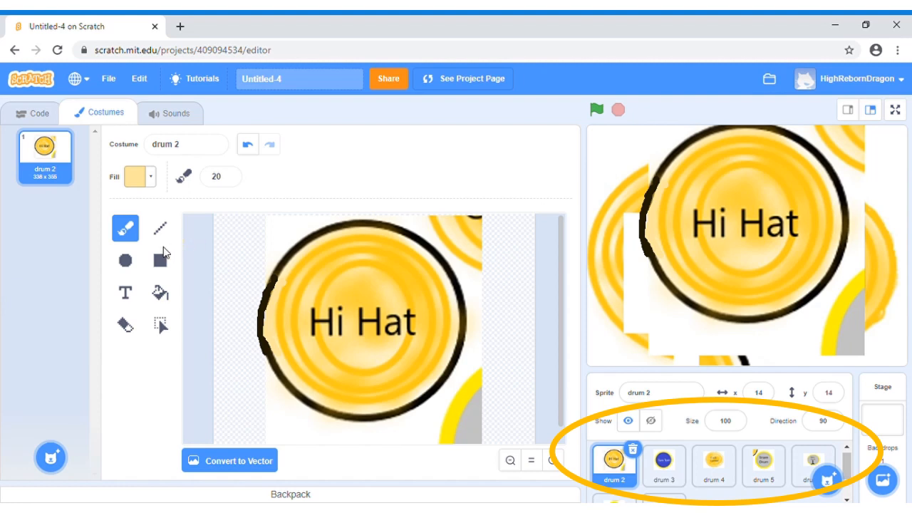
{"action": "mouse_move", "coordinate": [125, 326]}
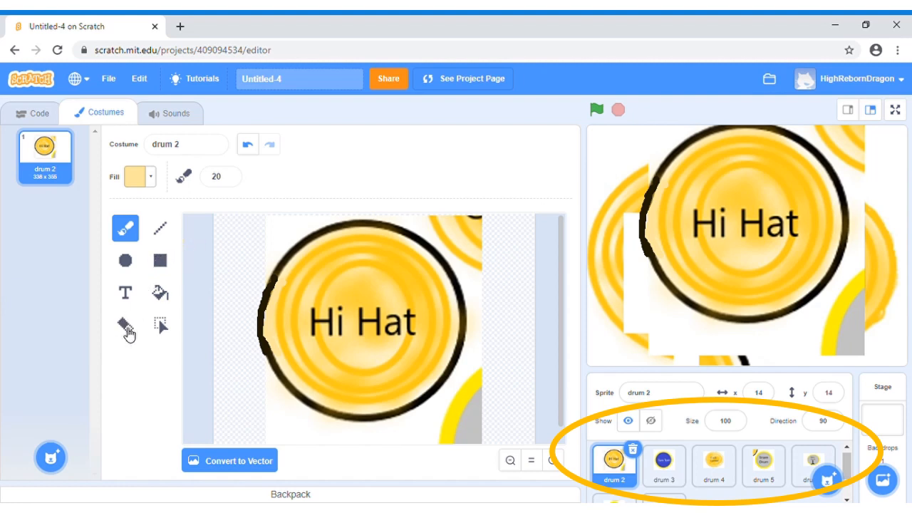
{"action": "left_click", "coordinate": [126, 325]}
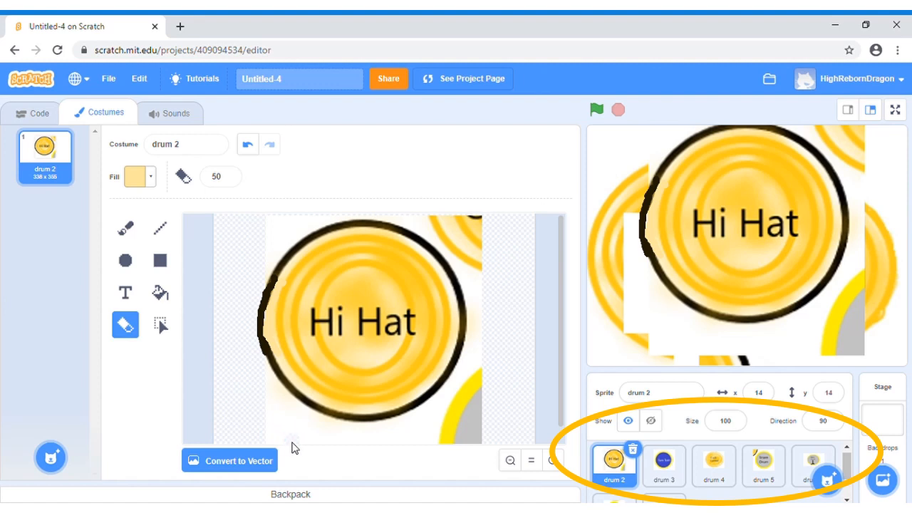
{"action": "mouse_move", "coordinate": [261, 404]}
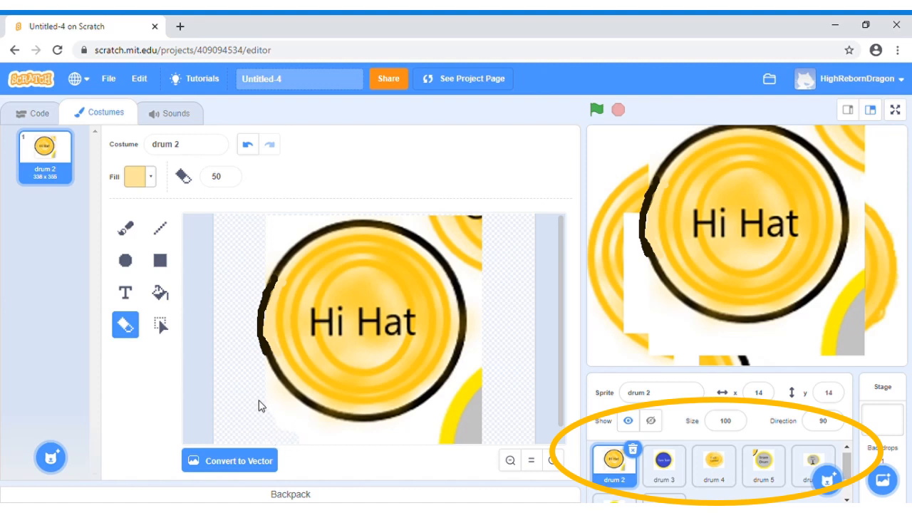
{"action": "mouse_move", "coordinate": [319, 451]}
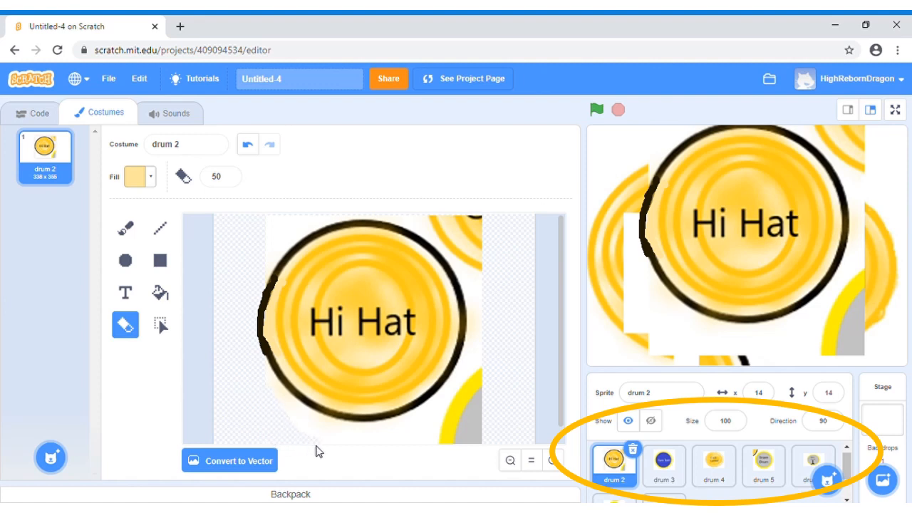
{"action": "mouse_move", "coordinate": [296, 427]}
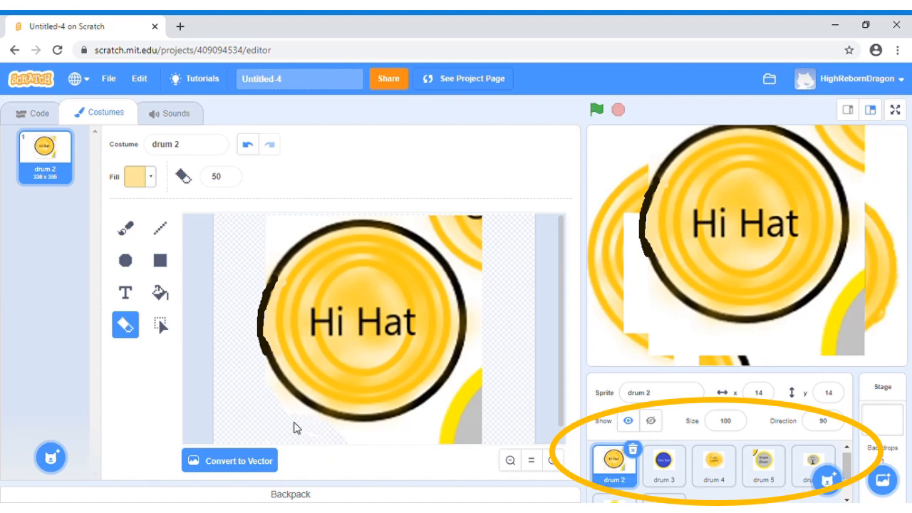
{"action": "mouse_move", "coordinate": [384, 447]}
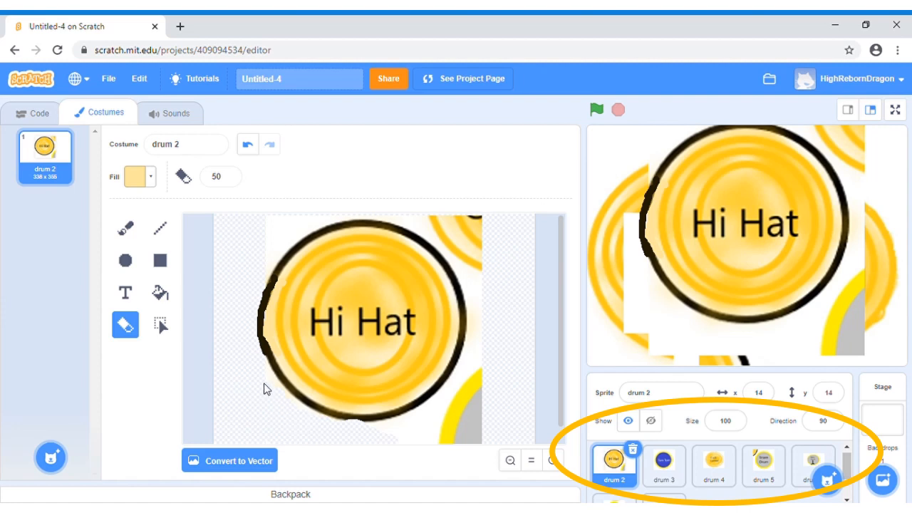
{"action": "mouse_move", "coordinate": [278, 392]}
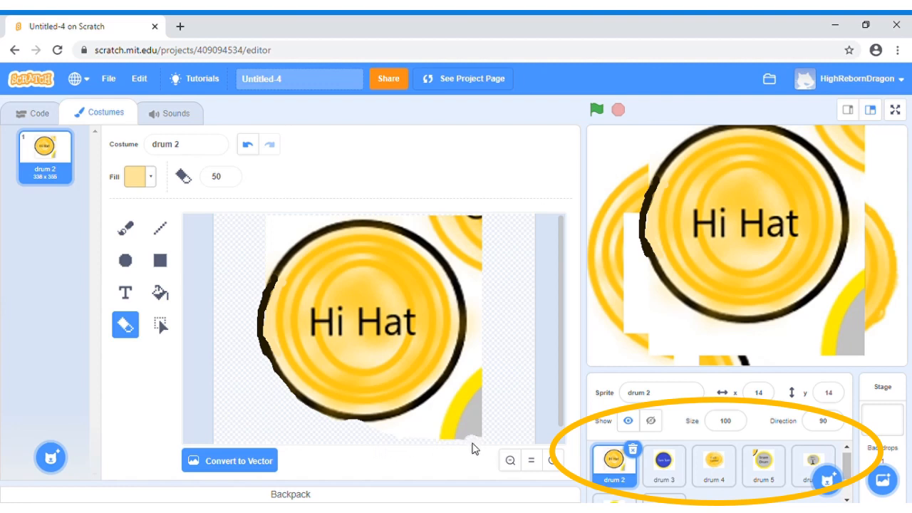
{"action": "mouse_move", "coordinate": [483, 391]}
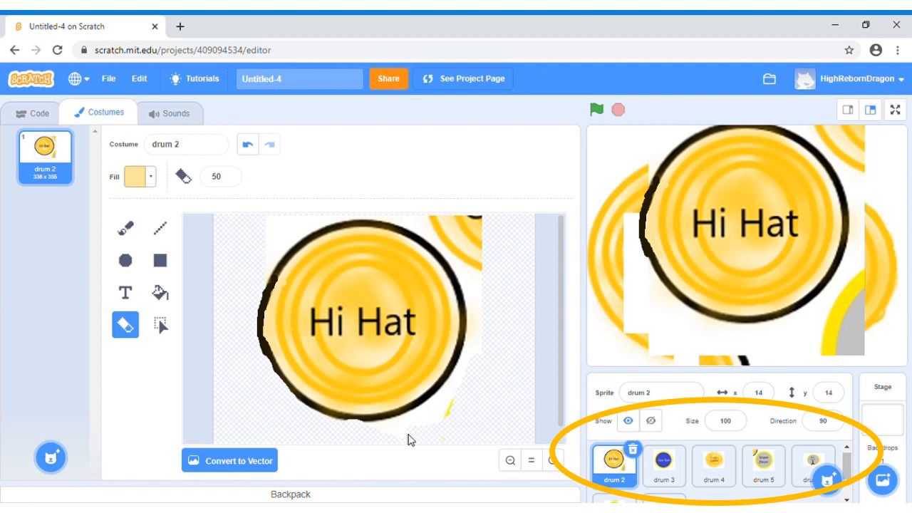
{"action": "mouse_move", "coordinate": [378, 435]}
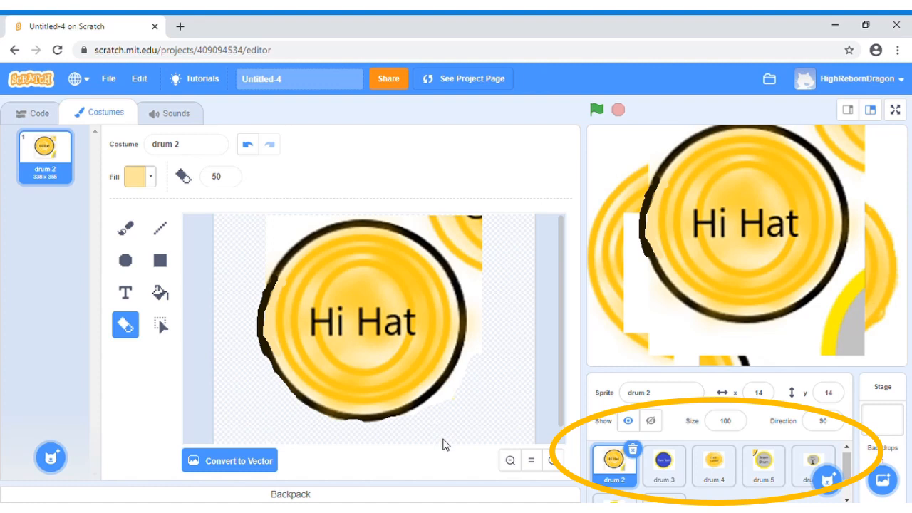
{"action": "mouse_move", "coordinate": [439, 416]}
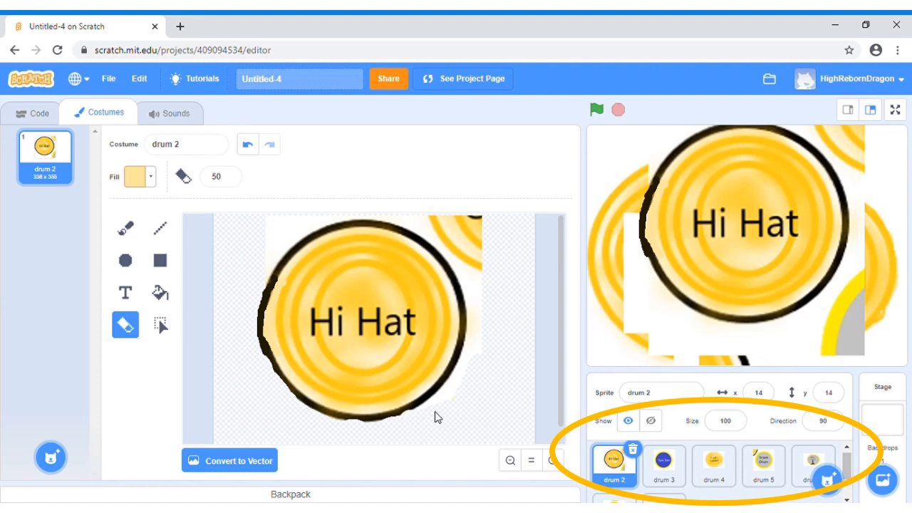
{"action": "mouse_move", "coordinate": [476, 373]}
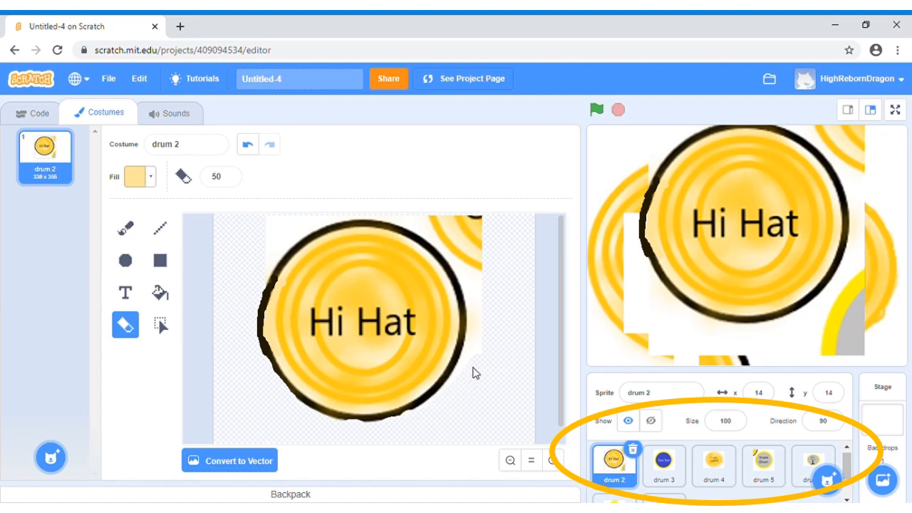
{"action": "mouse_move", "coordinate": [476, 326]}
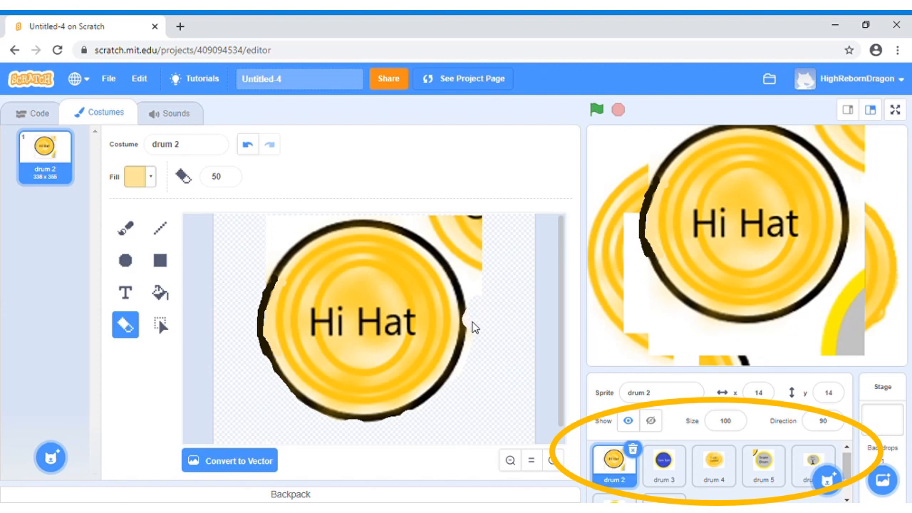
{"action": "mouse_move", "coordinate": [467, 380]}
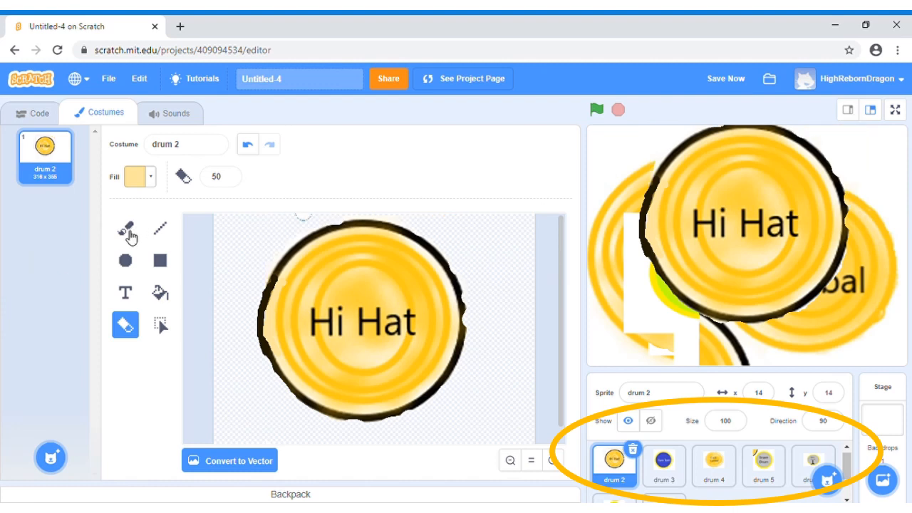
Step: Clean up the Hi Hat costume edges, undo stray brush strokes, and set drum 2's size to 20
{"action": "left_click", "coordinate": [125, 228]}
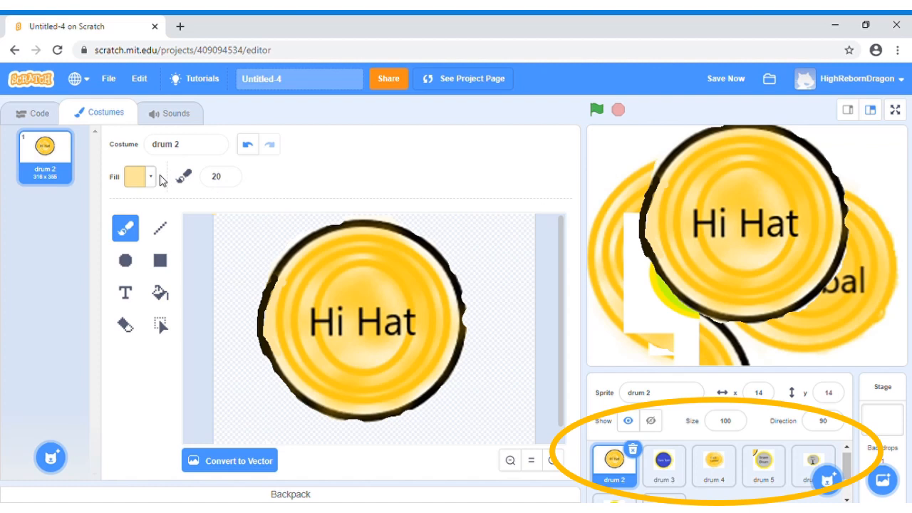
{"action": "left_click", "coordinate": [134, 177]}
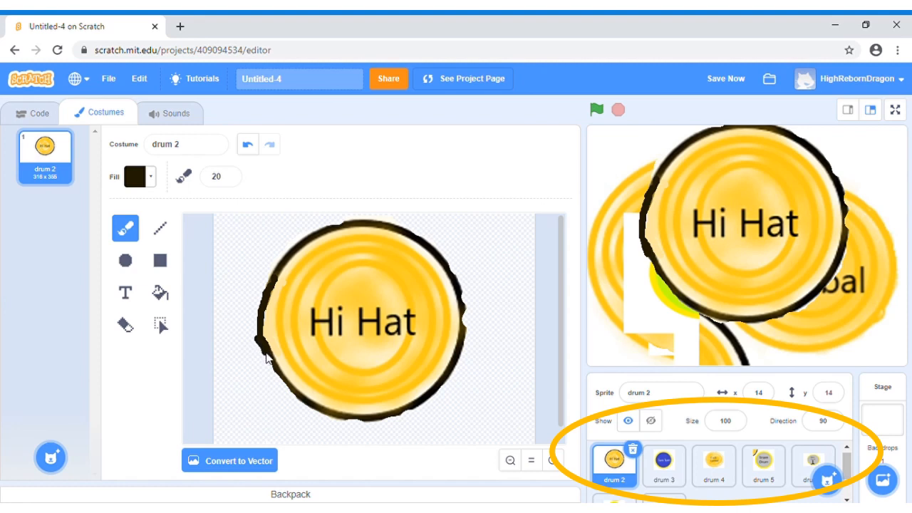
{"action": "mouse_move", "coordinate": [297, 405]}
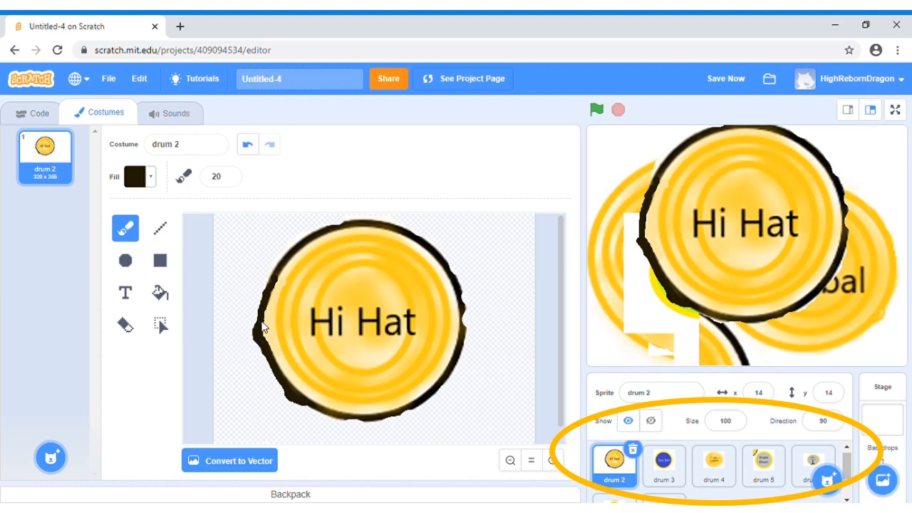
{"action": "mouse_move", "coordinate": [312, 413]}
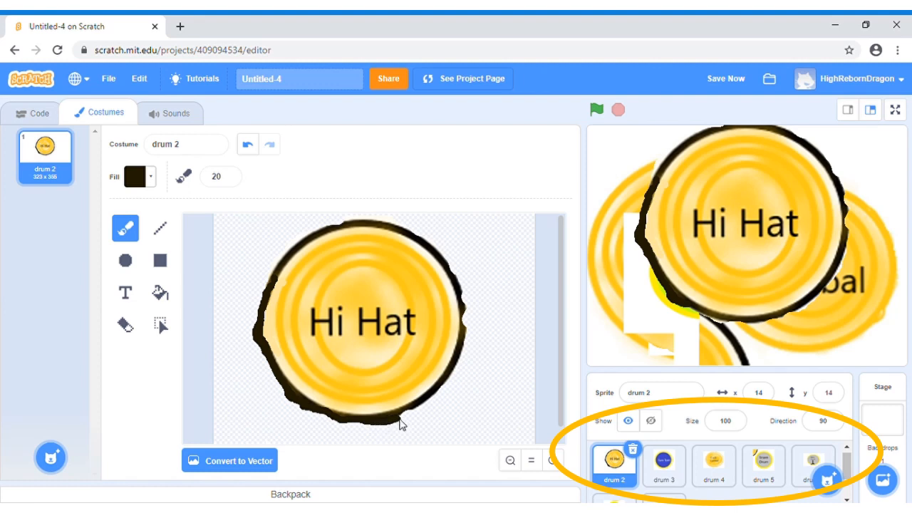
{"action": "mouse_move", "coordinate": [451, 268]}
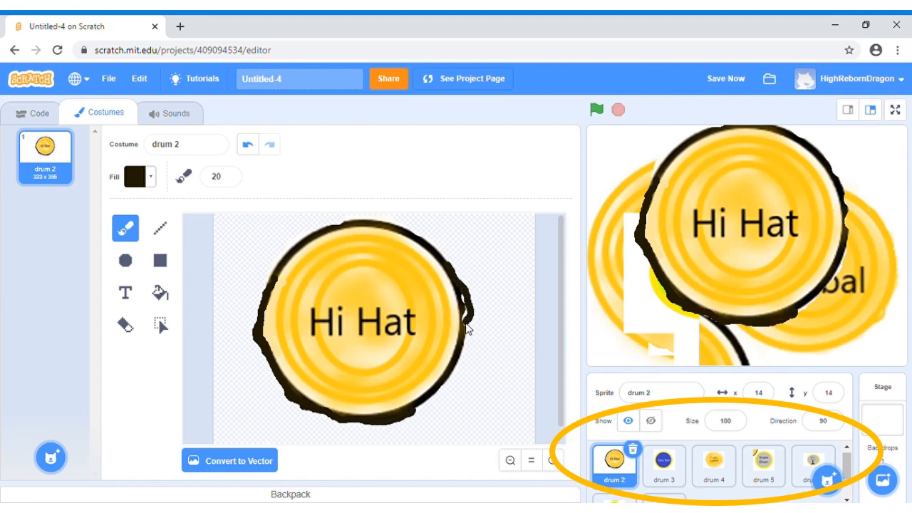
{"action": "left_click", "coordinate": [248, 144]}
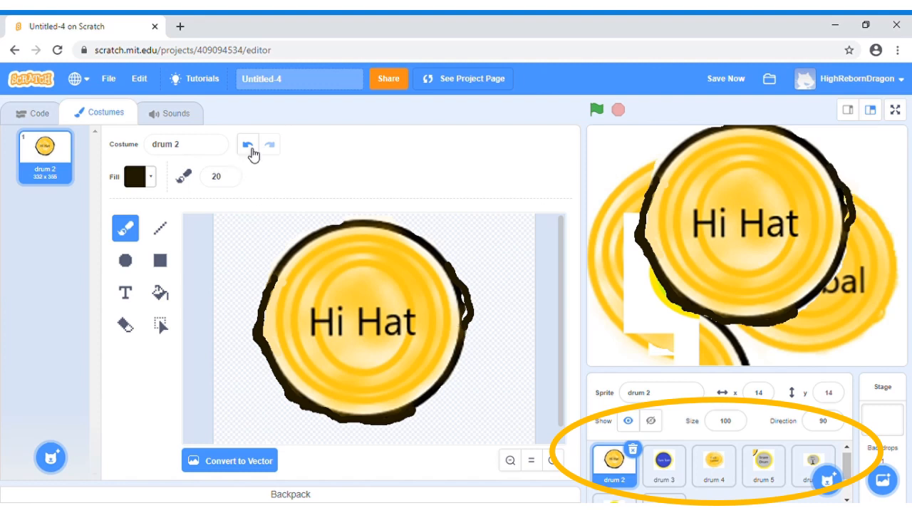
{"action": "left_click", "coordinate": [248, 144]}
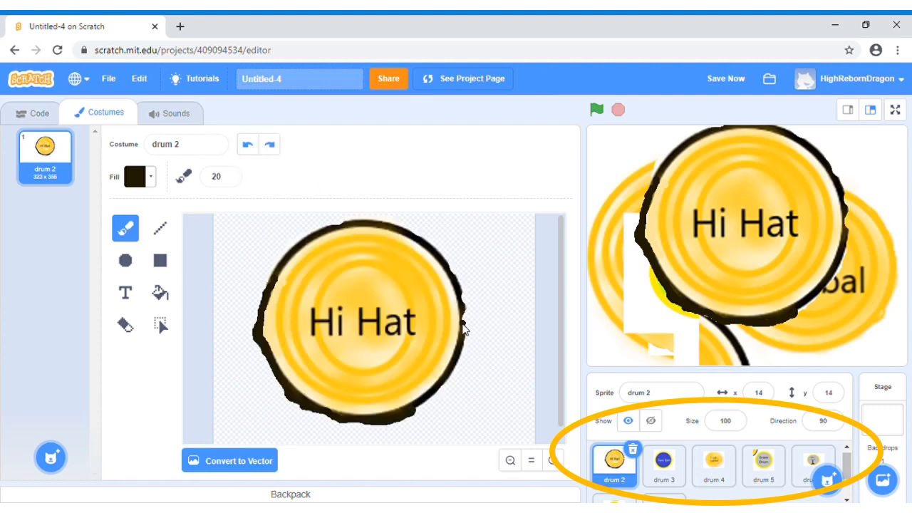
{"action": "mouse_move", "coordinate": [464, 313]}
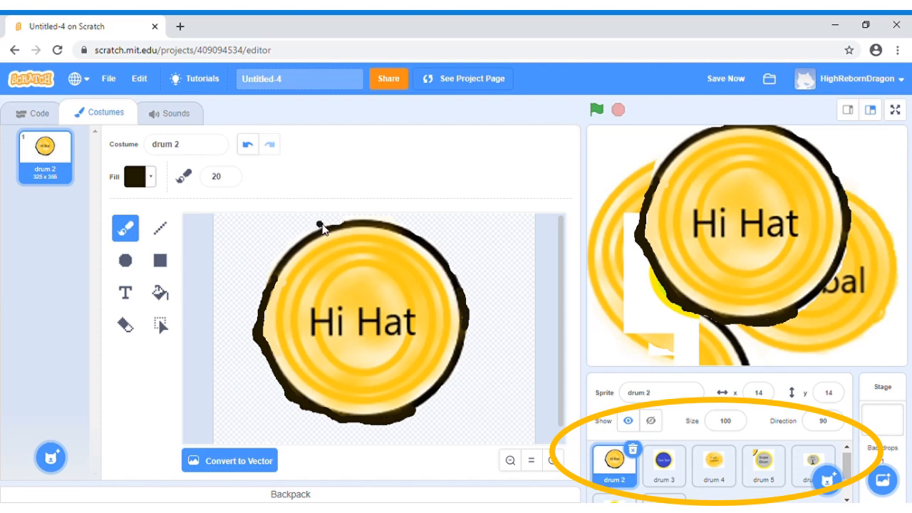
{"action": "mouse_move", "coordinate": [349, 230]}
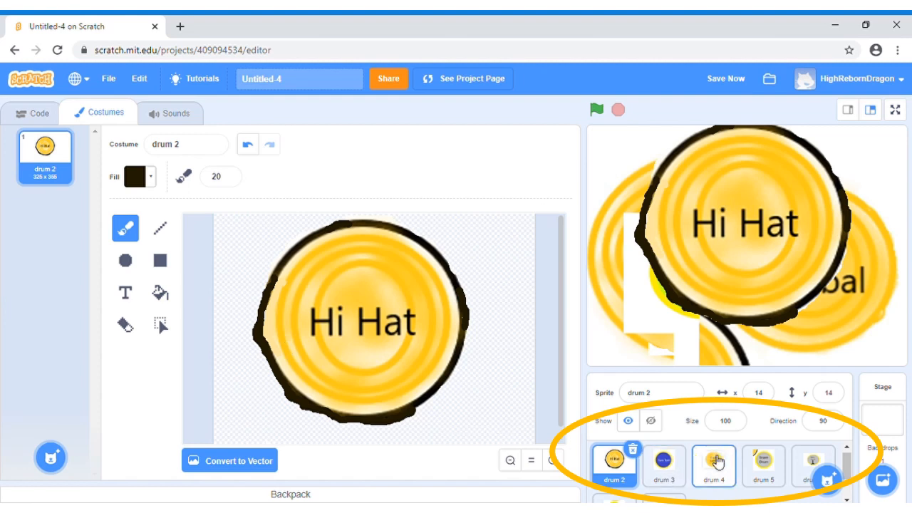
{"action": "left_click", "coordinate": [725, 420]}
{"action": "type", "text": "20"}
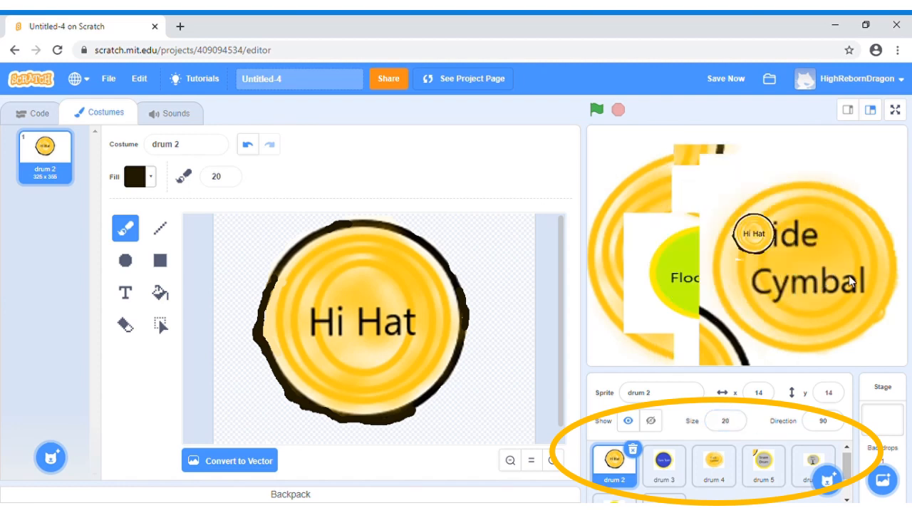
{"action": "left_click", "coordinate": [126, 325]}
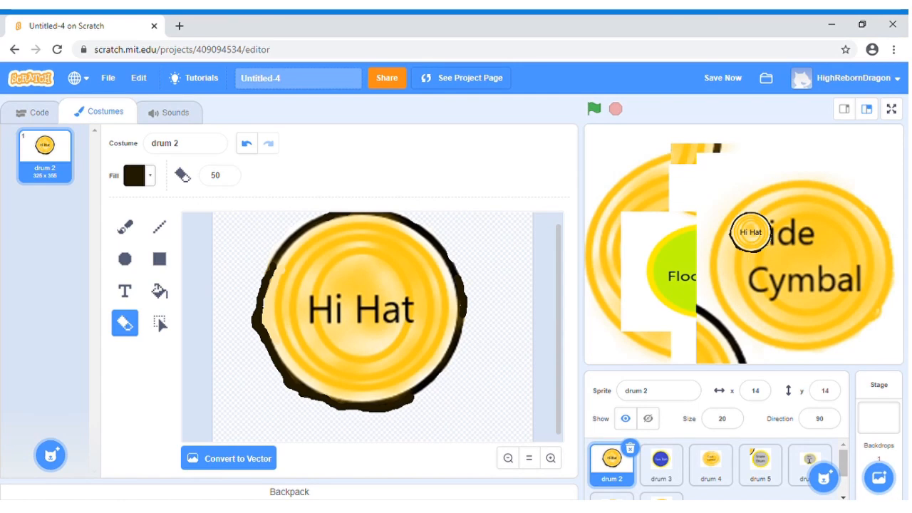
Step: Return to the Code tab before naming the project Drum and arranging the drum sprites
{"action": "left_click", "coordinate": [31, 113]}
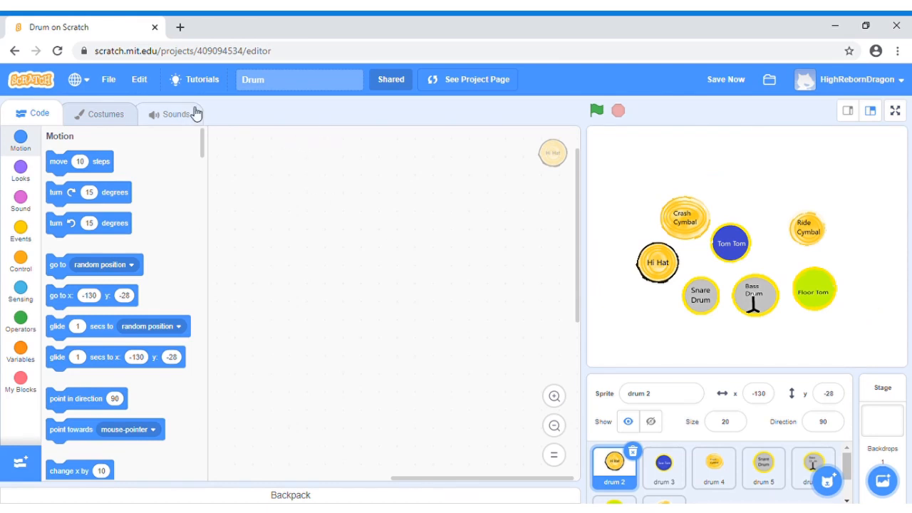
Step: Add the High Hat library sound to drum 2 by searching 'High', then play it back twice
{"action": "left_click", "coordinate": [174, 114]}
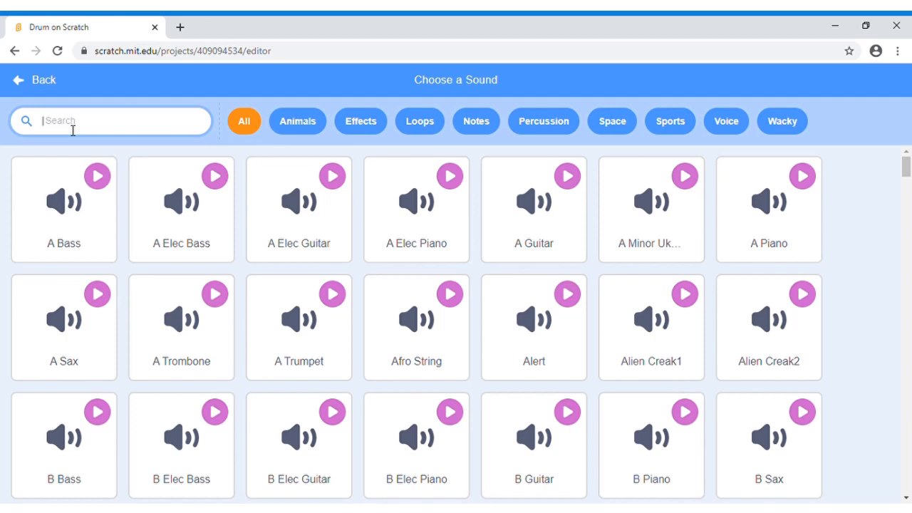
{"action": "type", "text": "H"}
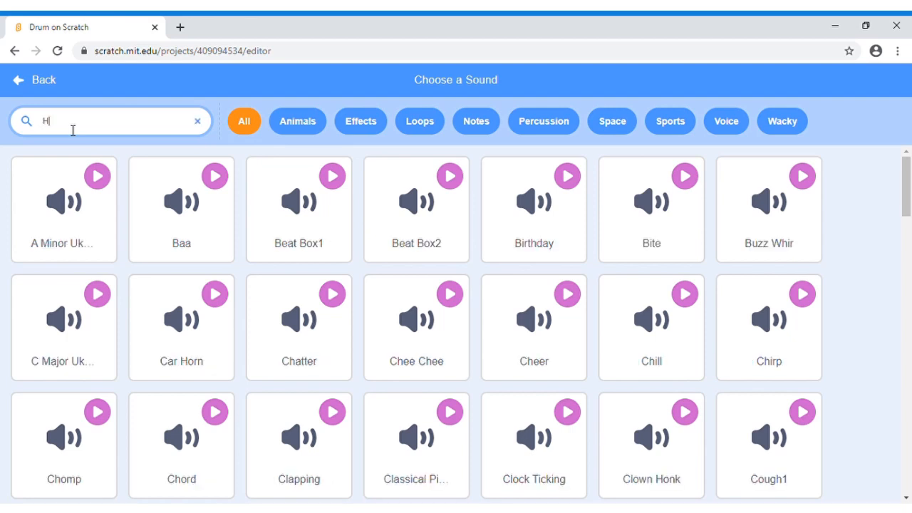
{"action": "type", "text": "igh"}
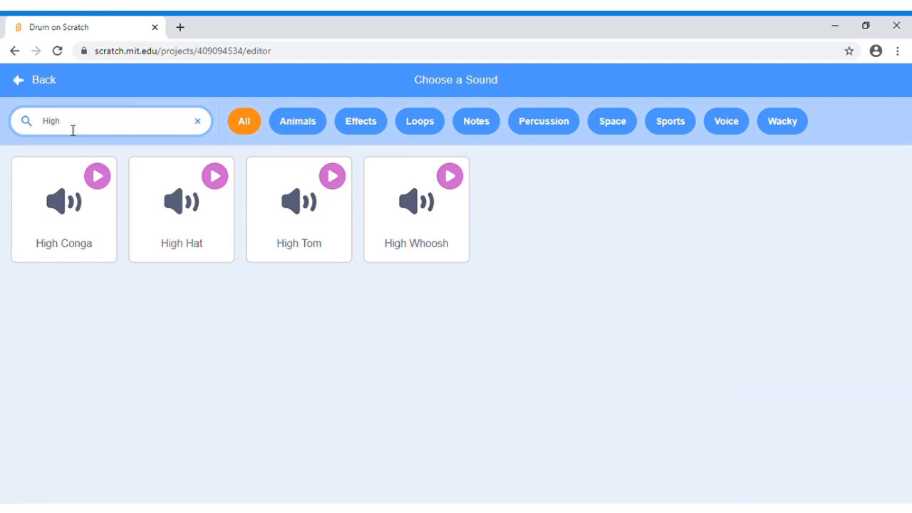
{"action": "left_click", "coordinate": [181, 207]}
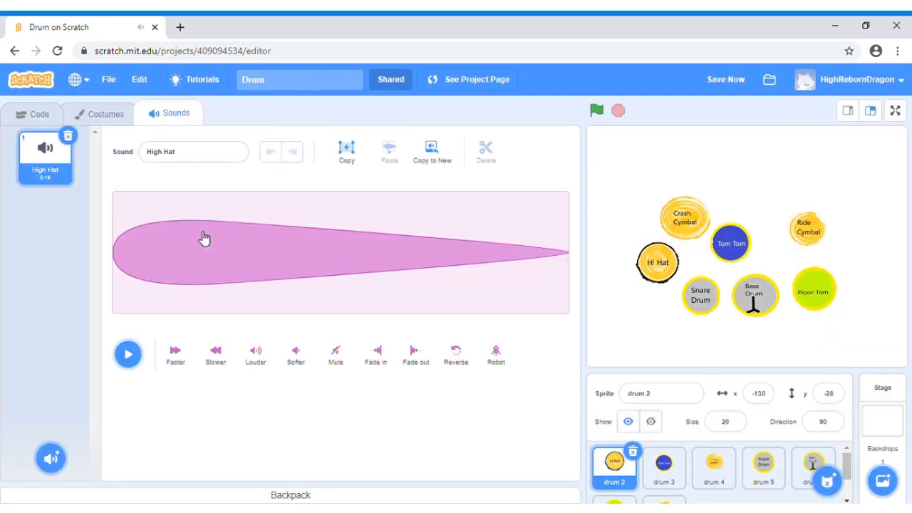
{"action": "mouse_move", "coordinate": [186, 278]}
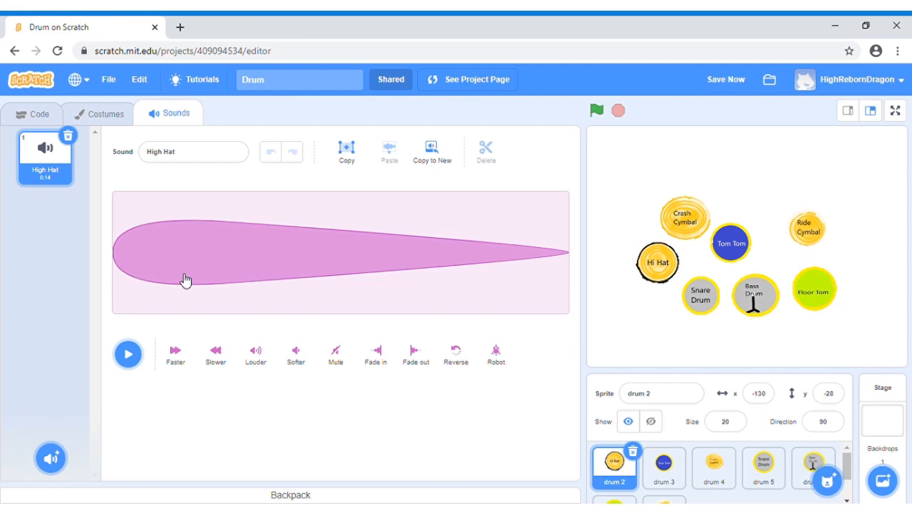
{"action": "left_click", "coordinate": [128, 353]}
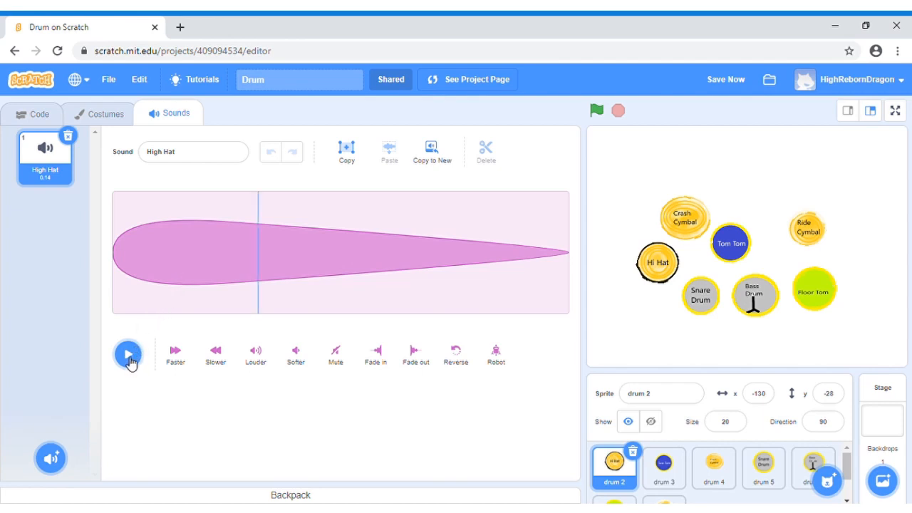
{"action": "left_click", "coordinate": [128, 353]}
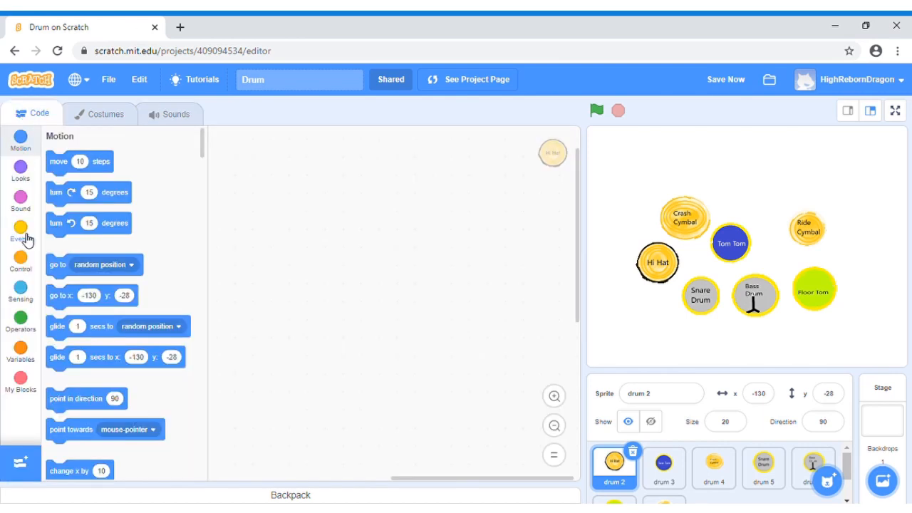
Step: Script drum 2 to play High Hat until done when clicked, then select drum 3
{"action": "left_click", "coordinate": [20, 231]}
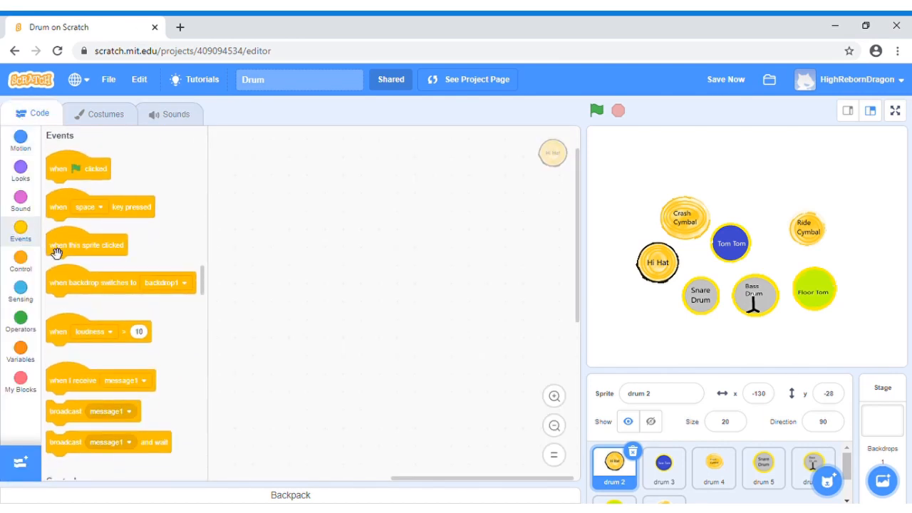
{"action": "left_click_drag", "start_coordinate": [87, 245], "coordinate": [316, 220]}
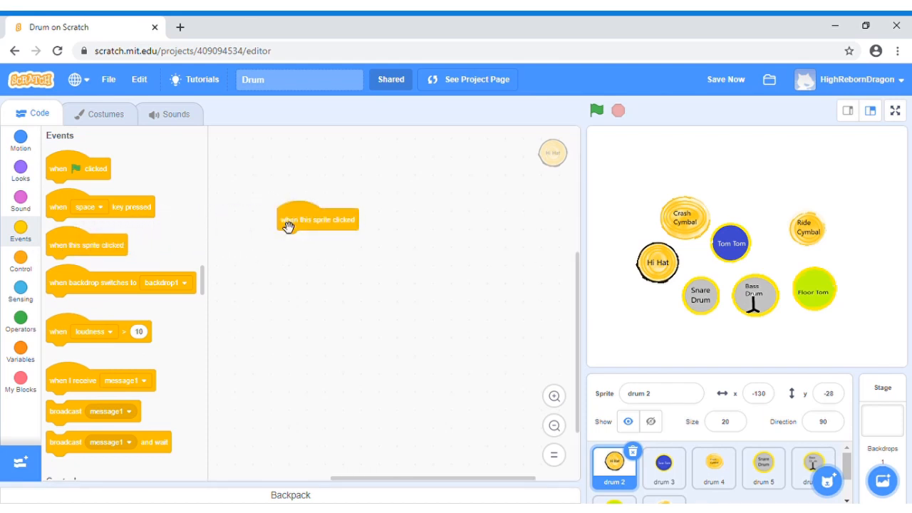
{"action": "left_click", "coordinate": [20, 202]}
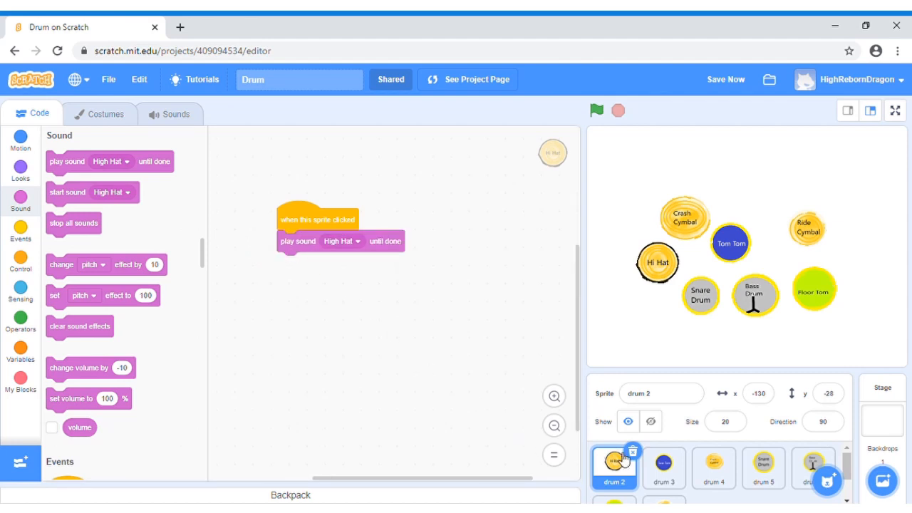
{"action": "mouse_move", "coordinate": [638, 473]}
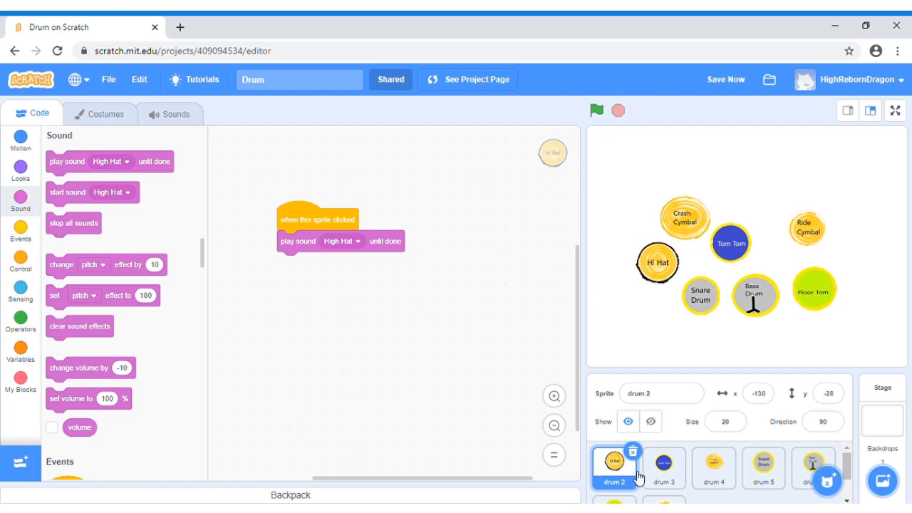
{"action": "left_click", "coordinate": [664, 468]}
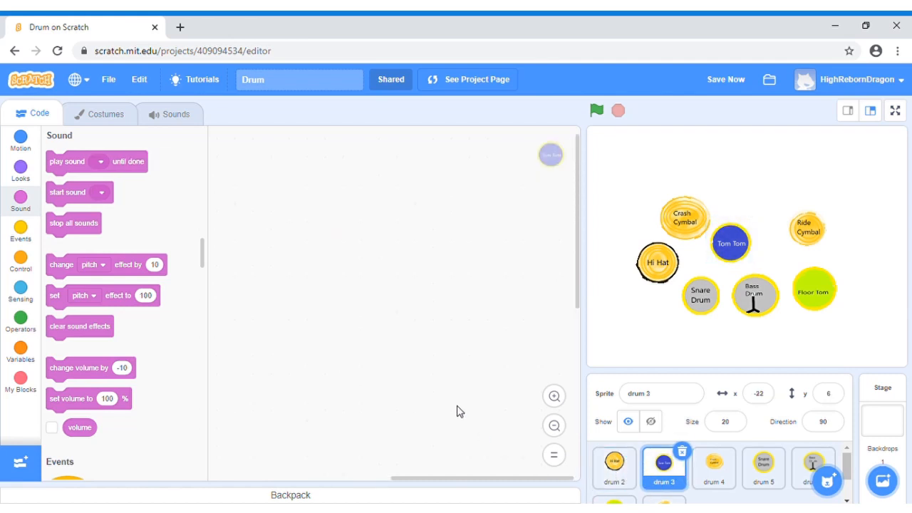
{"action": "mouse_move", "coordinate": [416, 370]}
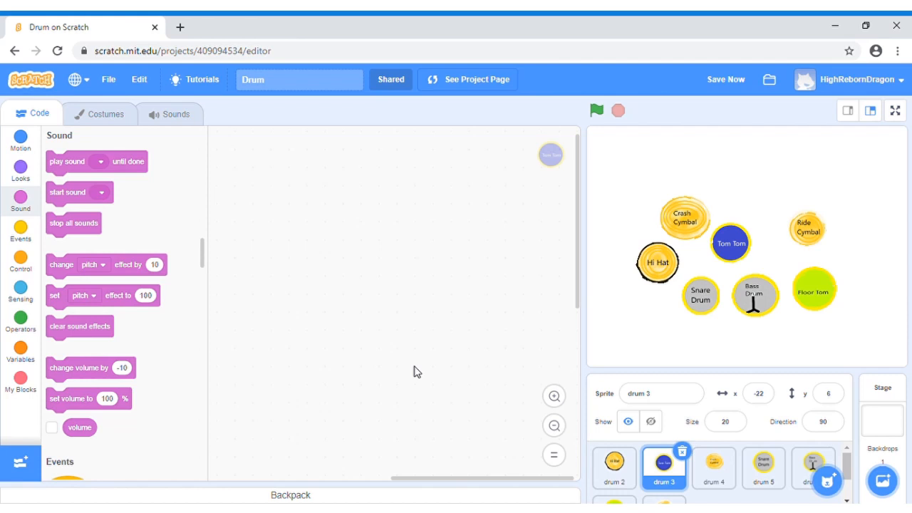
{"action": "mouse_move", "coordinate": [230, 164]}
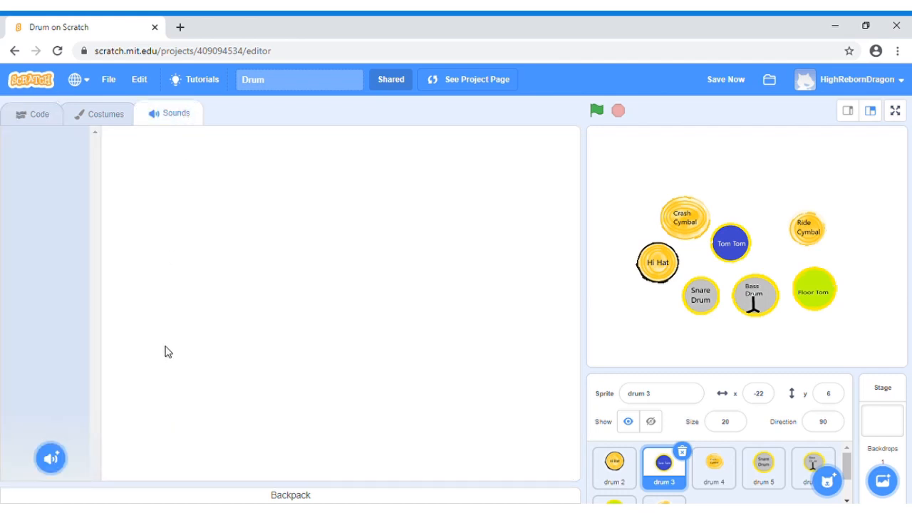
{"action": "mouse_move", "coordinate": [72, 410]}
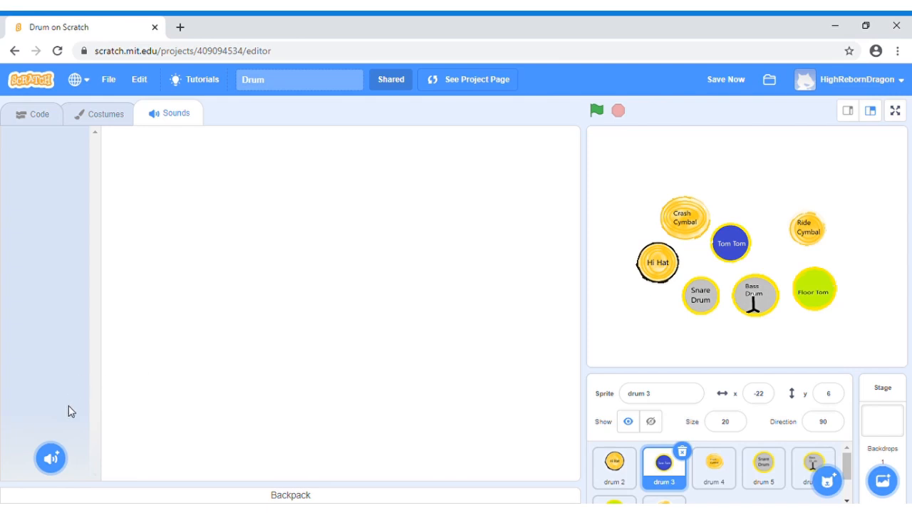
Step: Search the sound library for 'Tom' and add the High Tom sound to drum 3
{"action": "left_click", "coordinate": [52, 459]}
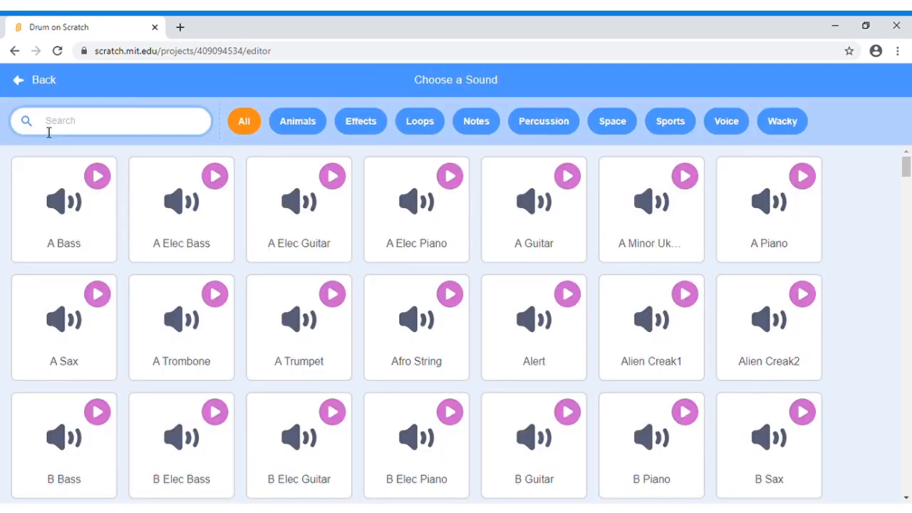
{"action": "type", "text": "Tom"}
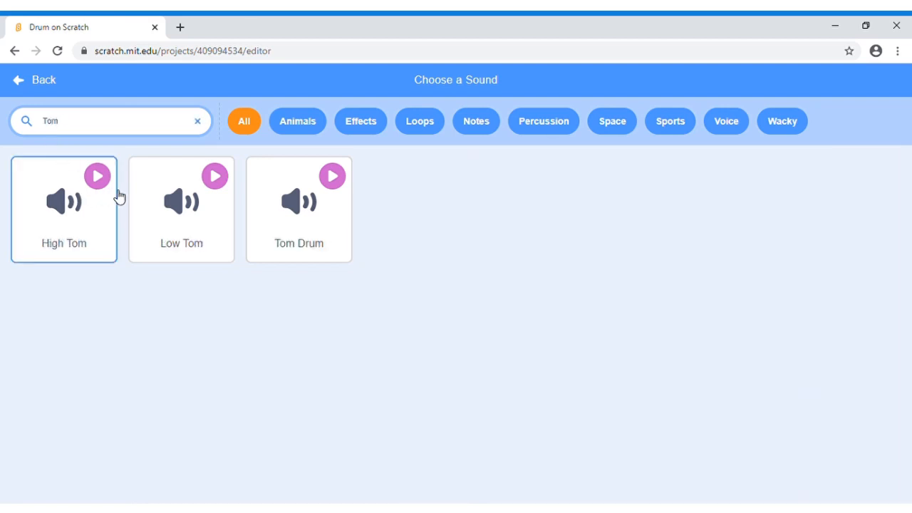
{"action": "left_click", "coordinate": [181, 207]}
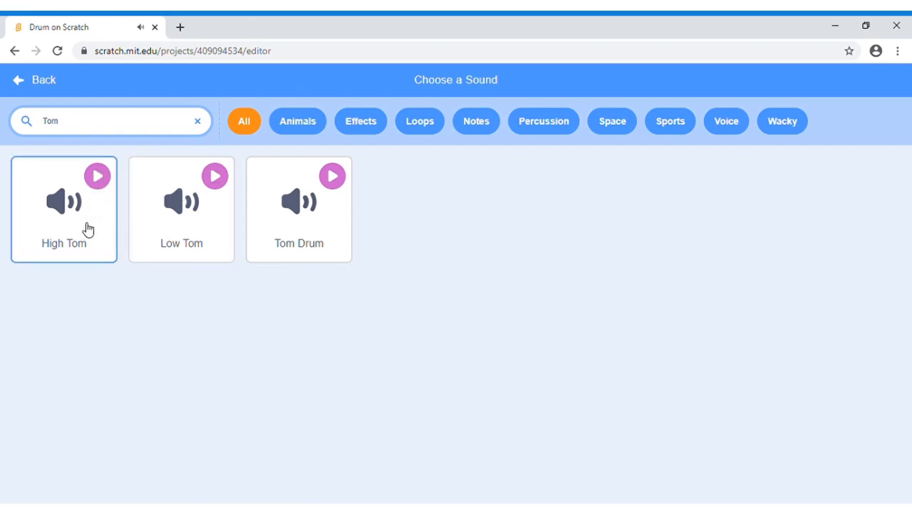
{"action": "left_click", "coordinate": [63, 210]}
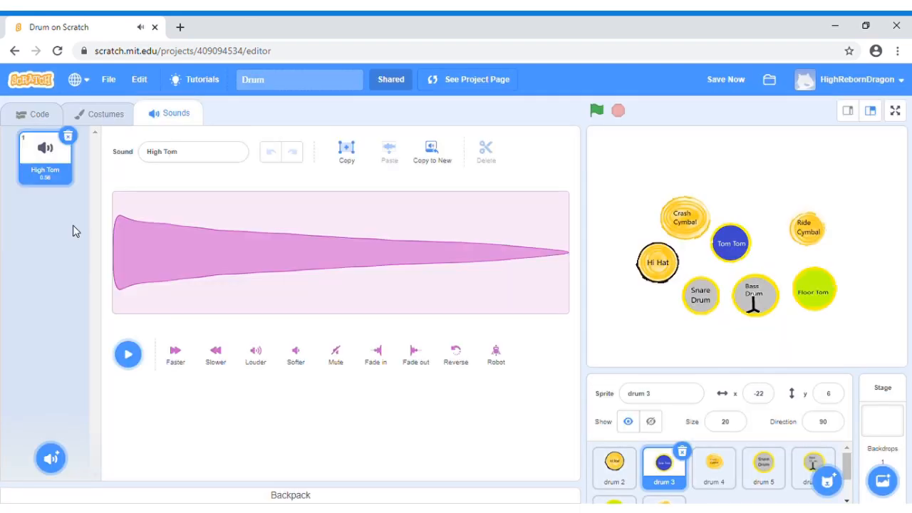
Step: Script drum 3 to play High Tom until done when the sprite is clicked
{"action": "left_click", "coordinate": [34, 114]}
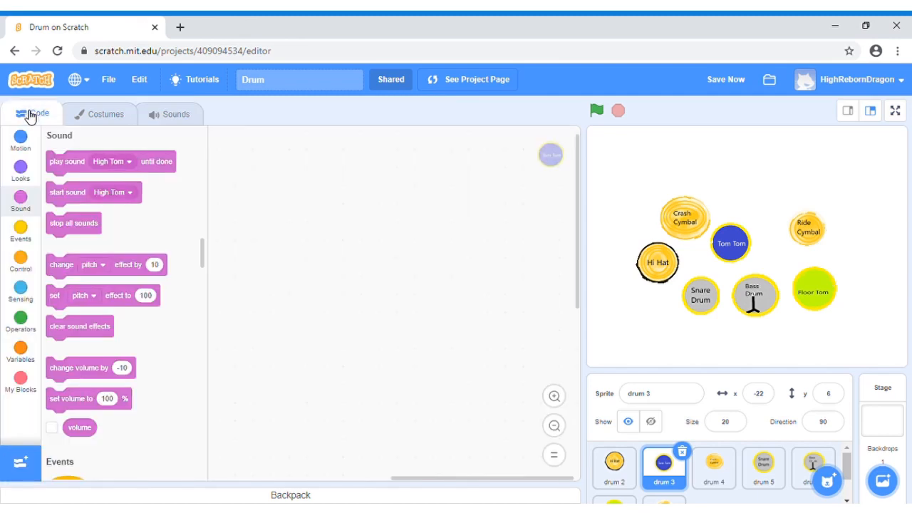
{"action": "left_click", "coordinate": [20, 231]}
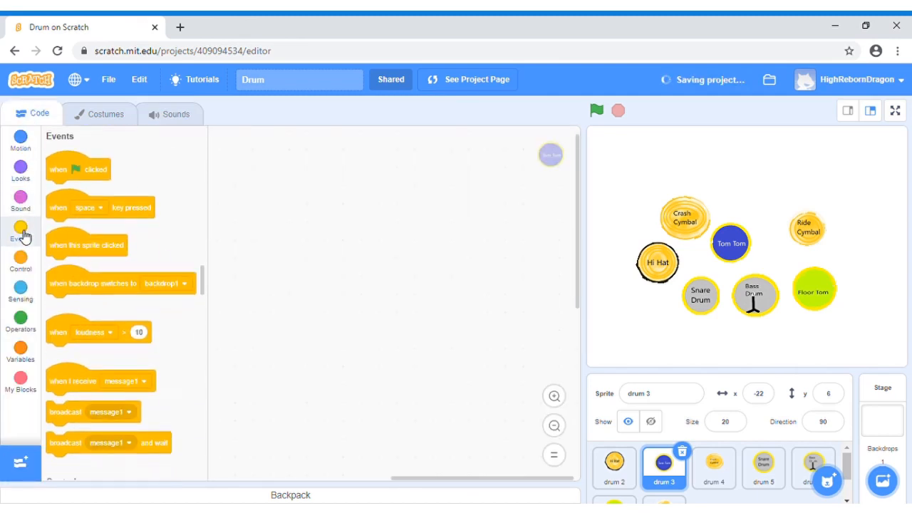
{"action": "left_click_drag", "start_coordinate": [87, 245], "coordinate": [365, 228]}
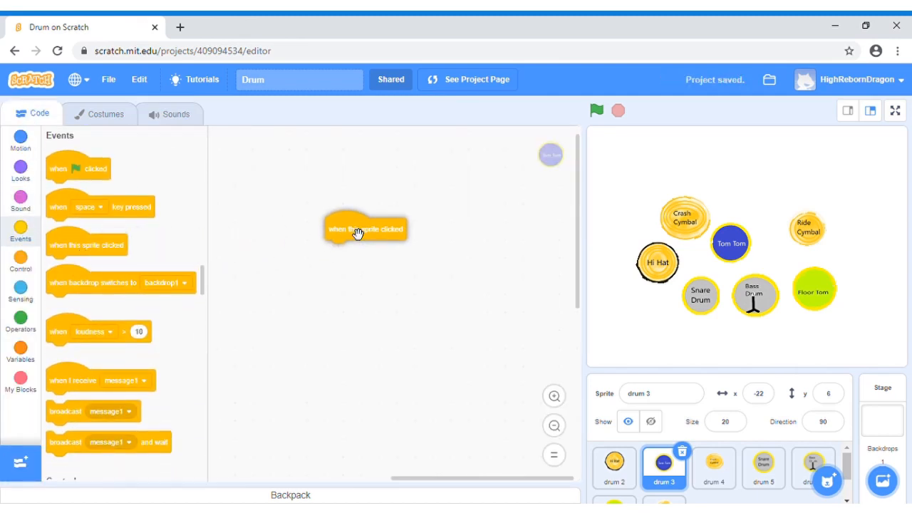
{"action": "left_click", "coordinate": [20, 199]}
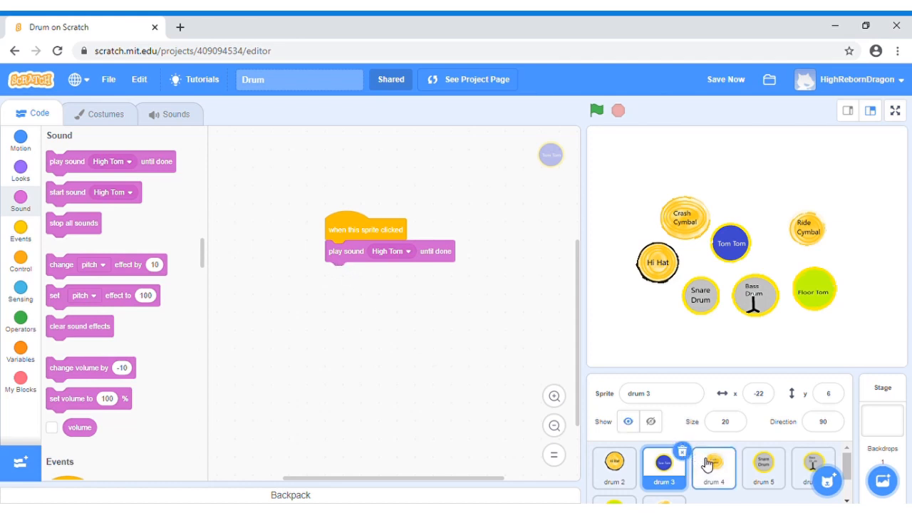
Step: Search the sound library for 'Crash' to give drum 4 the Crash Cymbal sound
{"action": "left_click", "coordinate": [712, 467]}
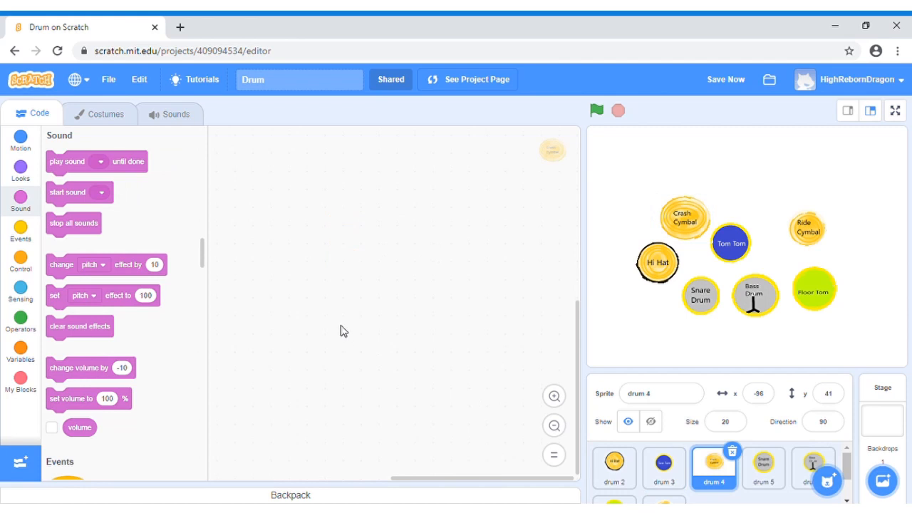
{"action": "mouse_move", "coordinate": [216, 182]}
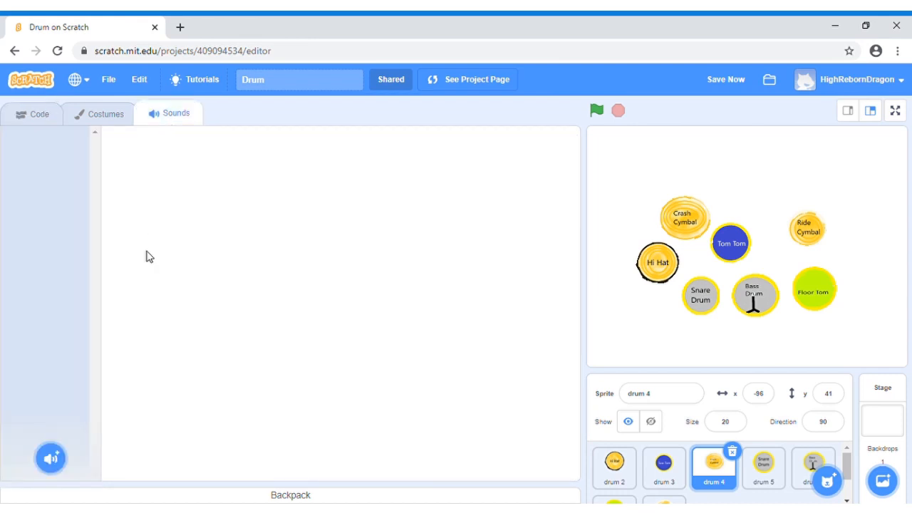
{"action": "mouse_move", "coordinate": [69, 390]}
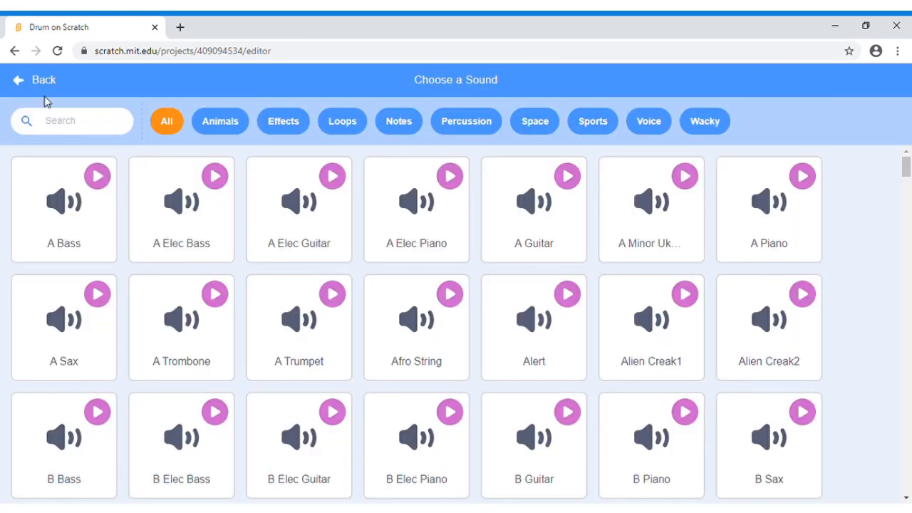
{"action": "left_click", "coordinate": [34, 80]}
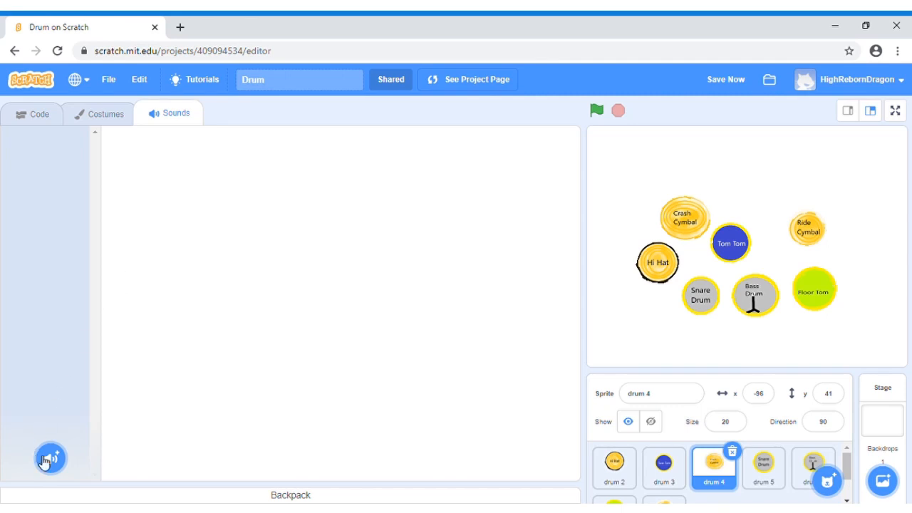
{"action": "left_click", "coordinate": [50, 459]}
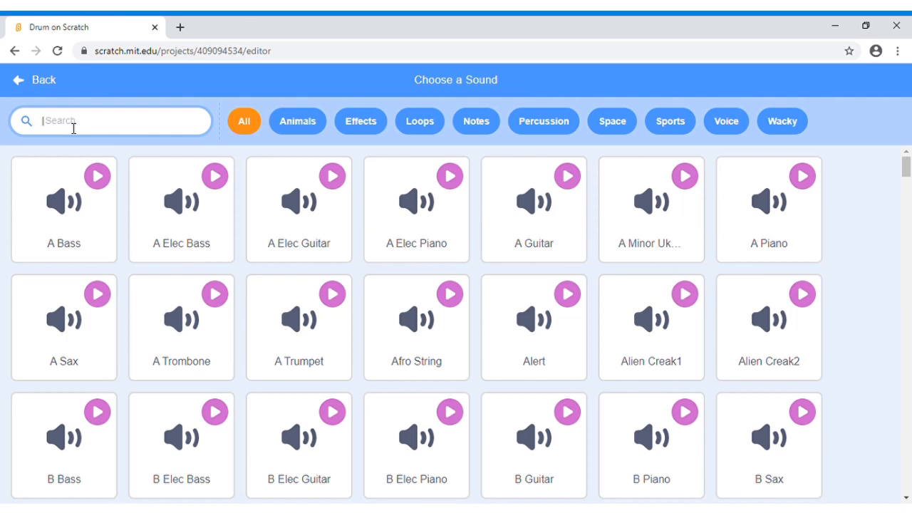
{"action": "type", "text": "Crash"}
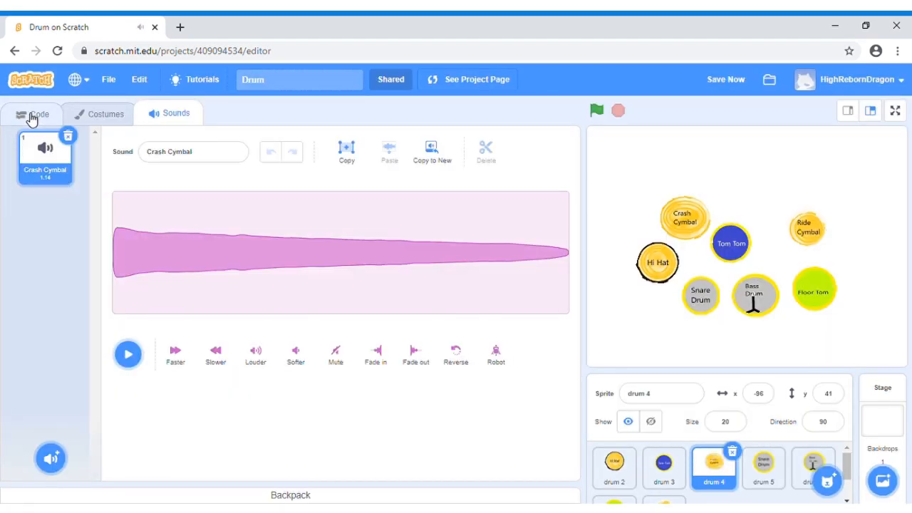
Step: Start drum 4's script with 'when this sprite clicked' and bring up the sound blocks for Crash Cymbal
{"action": "left_click", "coordinate": [31, 114]}
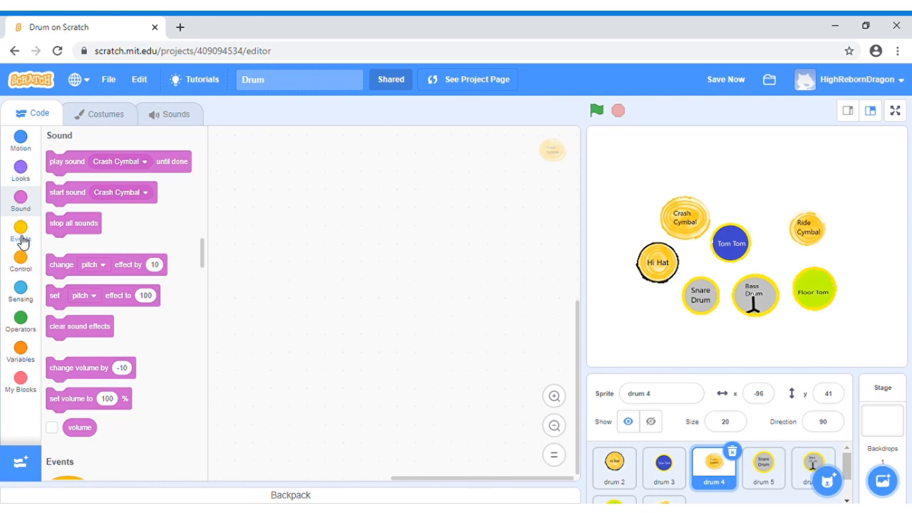
{"action": "left_click", "coordinate": [20, 231]}
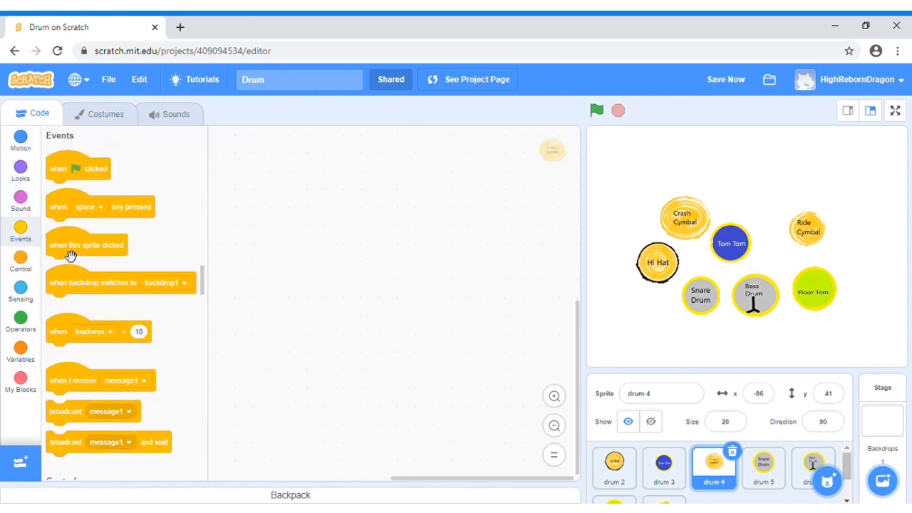
{"action": "left_click_drag", "start_coordinate": [87, 245], "coordinate": [364, 202]}
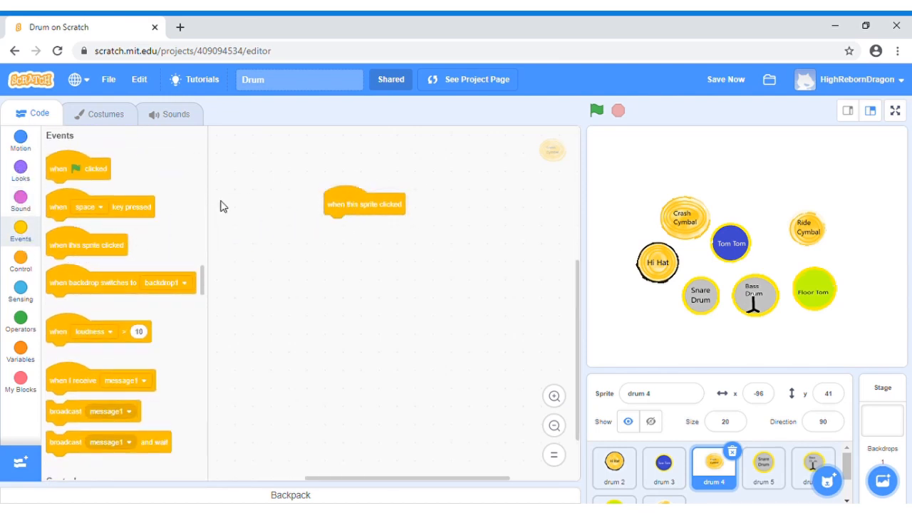
{"action": "left_click", "coordinate": [20, 197]}
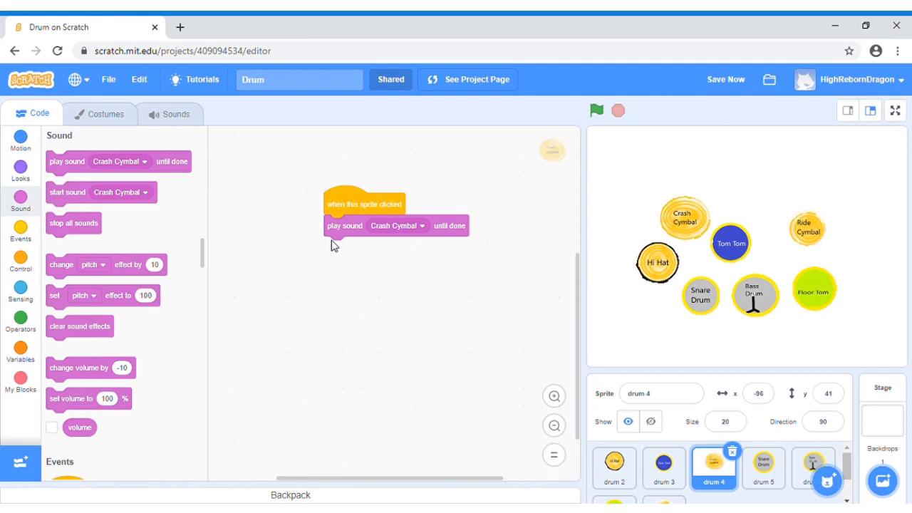
{"action": "mouse_move", "coordinate": [263, 444]}
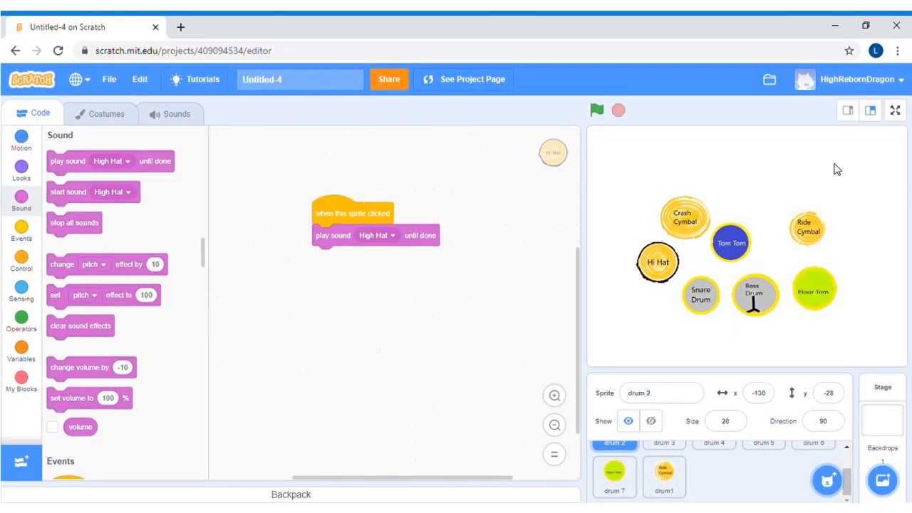
{"action": "mouse_move", "coordinate": [490, 225]}
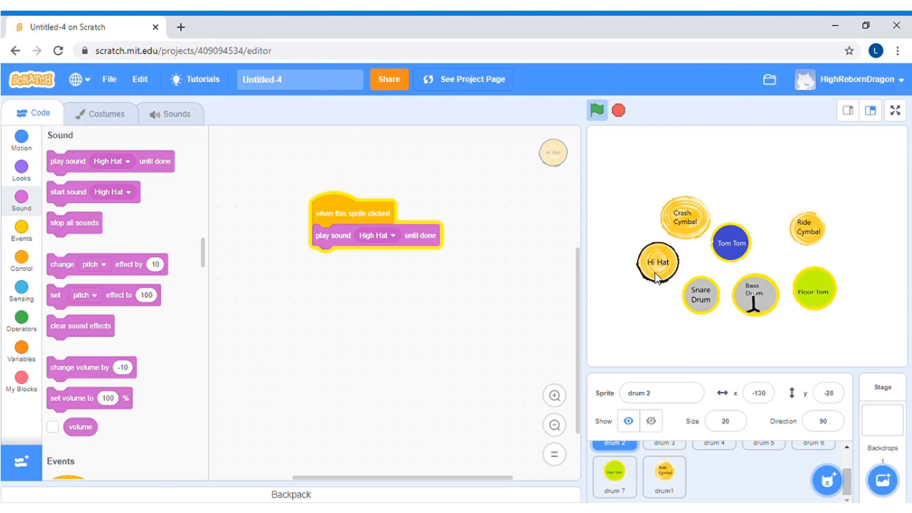
{"action": "left_click", "coordinate": [596, 109]}
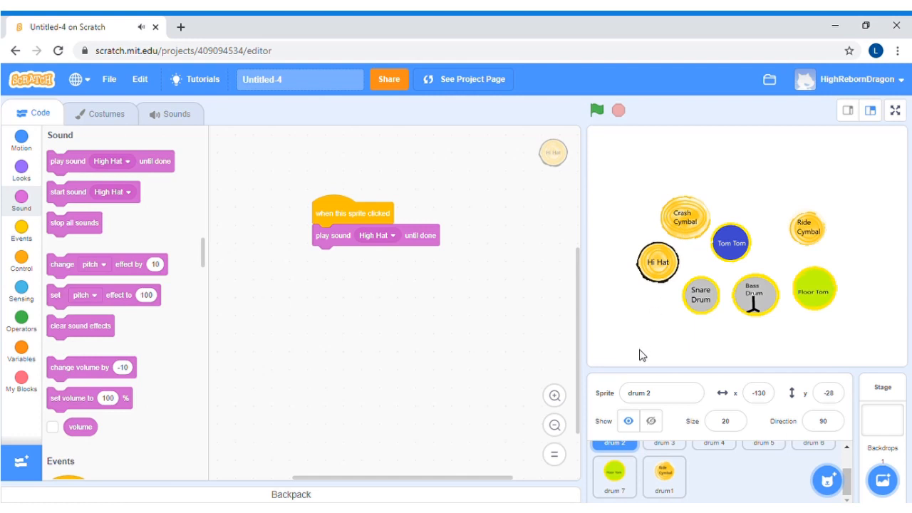
{"action": "mouse_move", "coordinate": [695, 303]}
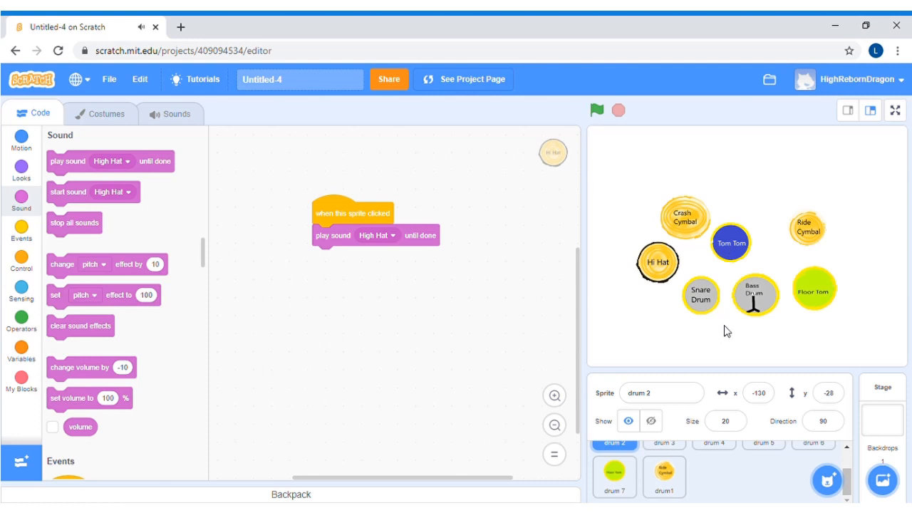
{"action": "mouse_move", "coordinate": [766, 300]}
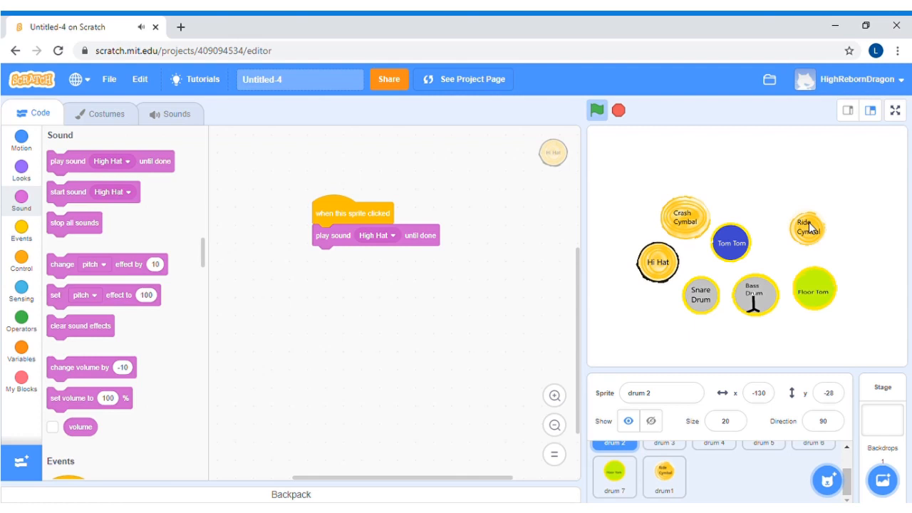
{"action": "left_click", "coordinate": [597, 110]}
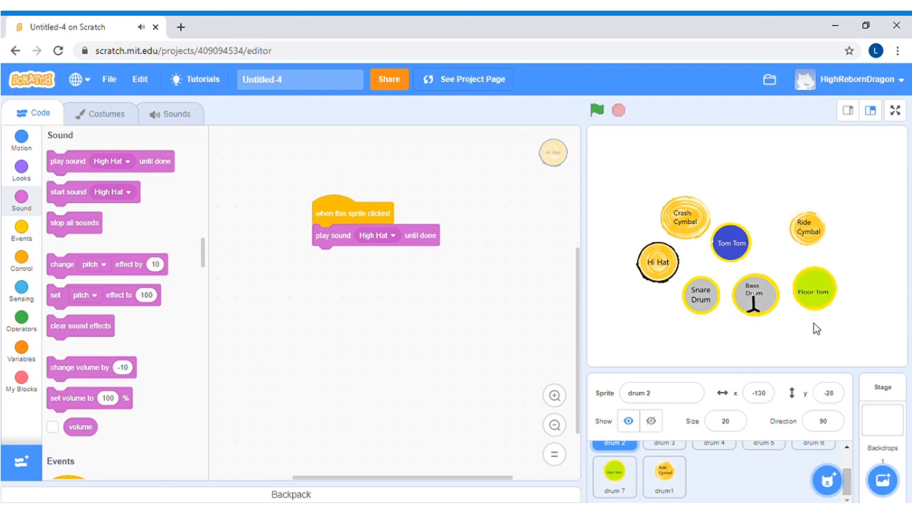
{"action": "mouse_move", "coordinate": [818, 306]}
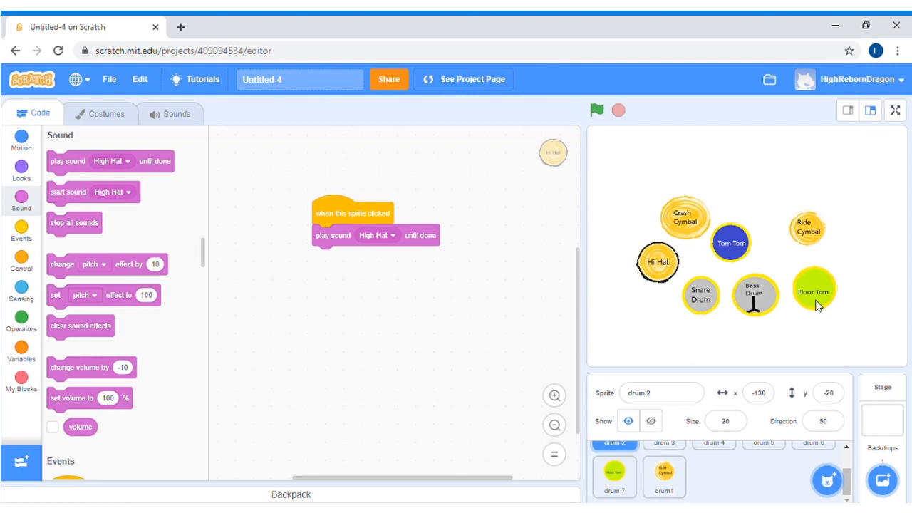
{"action": "mouse_move", "coordinate": [697, 267]}
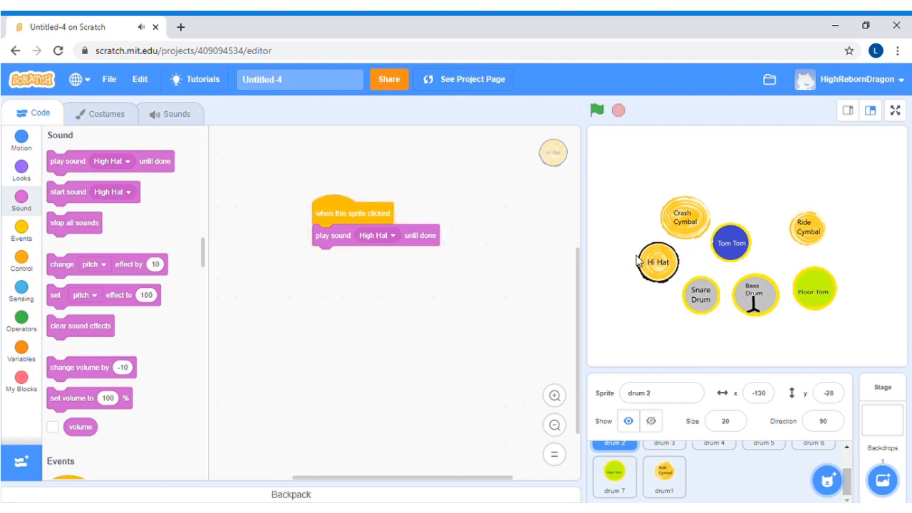
{"action": "mouse_move", "coordinate": [768, 305]}
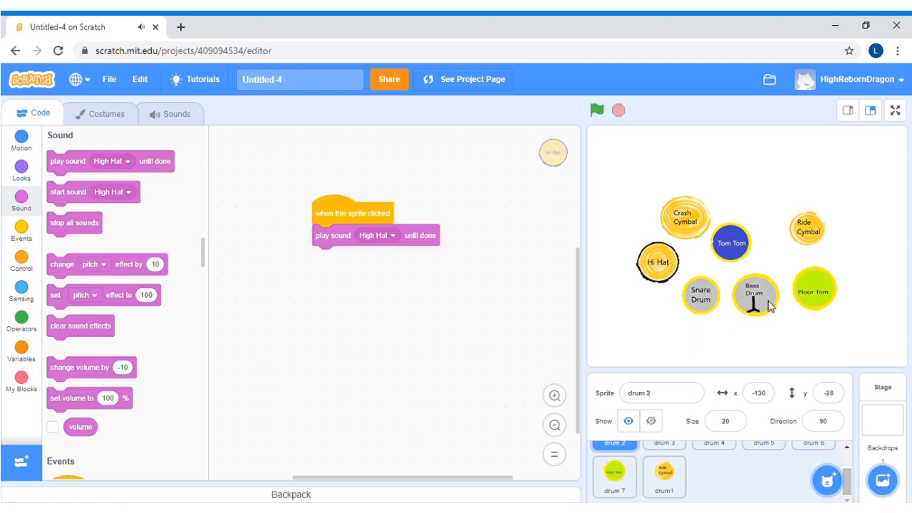
{"action": "mouse_move", "coordinate": [703, 302]}
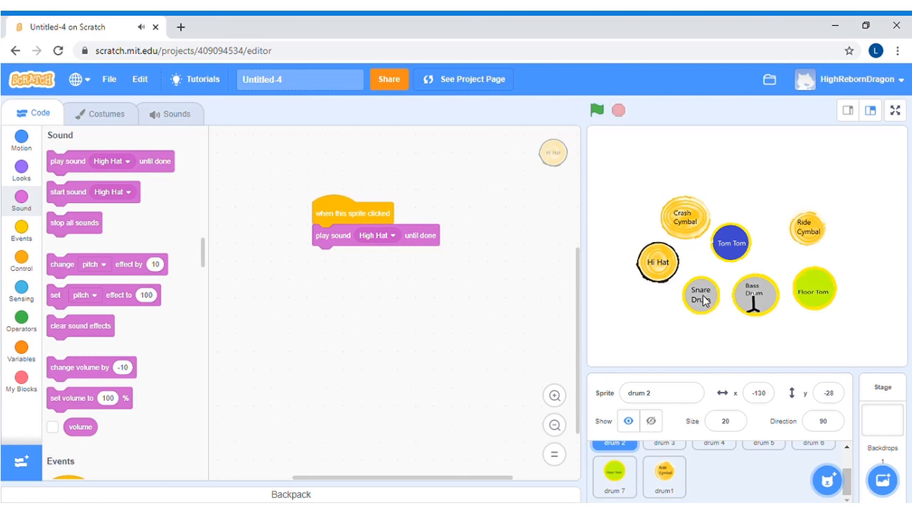
{"action": "mouse_move", "coordinate": [682, 283]}
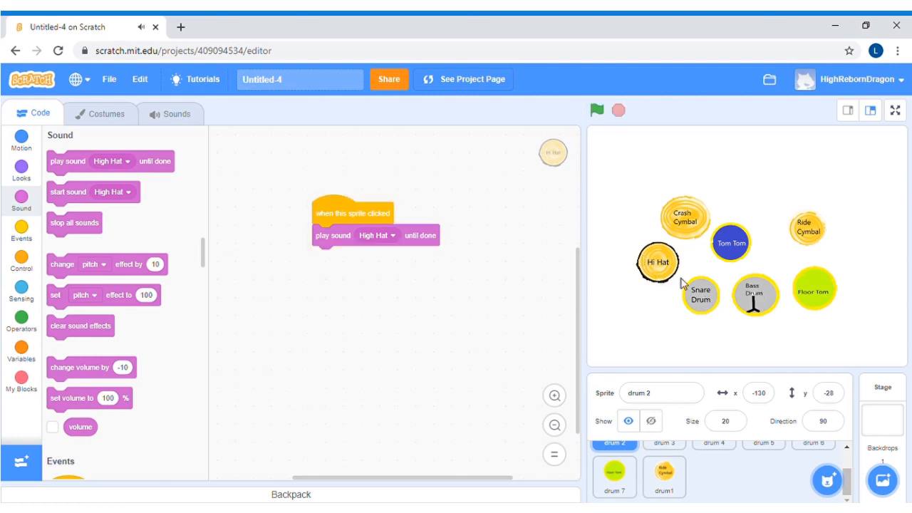
{"action": "mouse_move", "coordinate": [769, 305]}
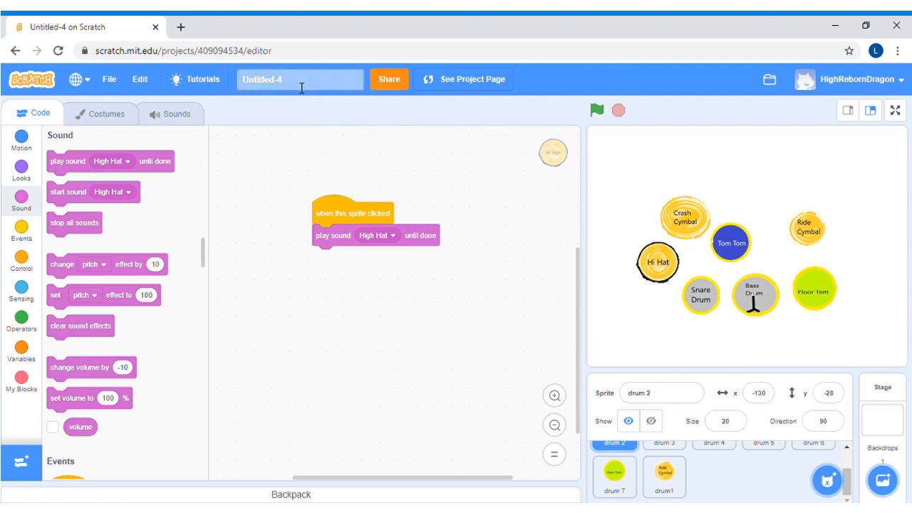
Step: Replace the project title Untitled-4 with 'Drum'
{"action": "left_click", "coordinate": [299, 80]}
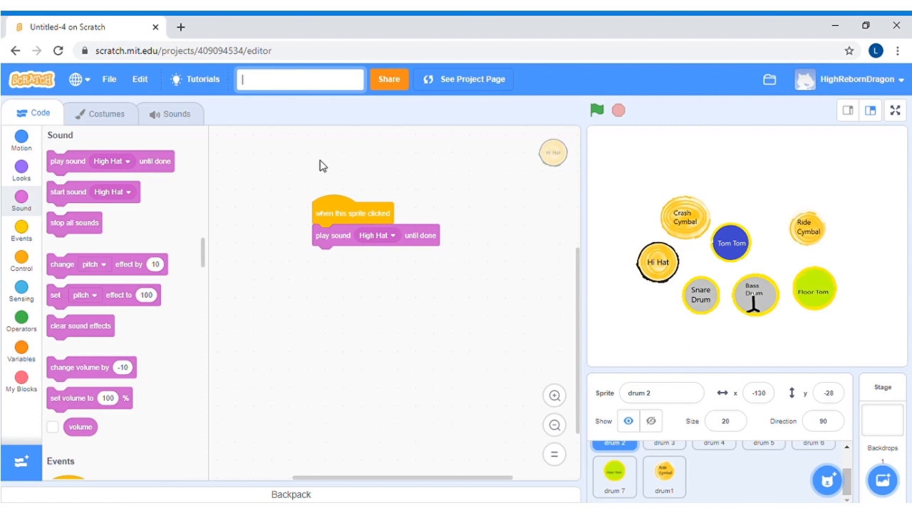
{"action": "type", "text": "DR"}
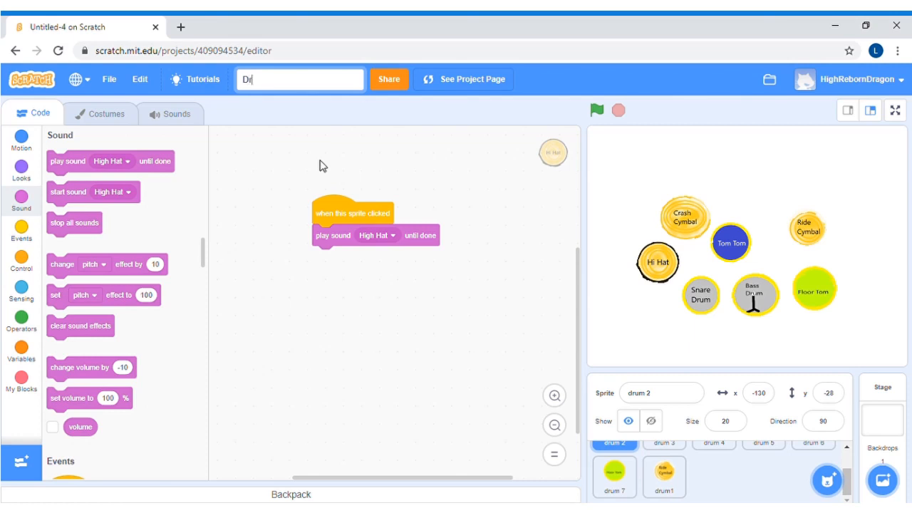
{"action": "type", "text": "um"}
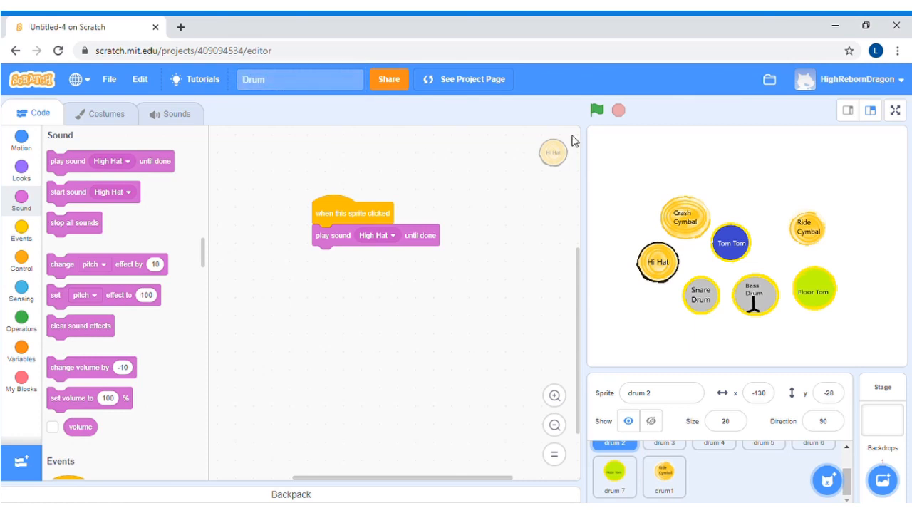
{"action": "mouse_move", "coordinate": [369, 136]}
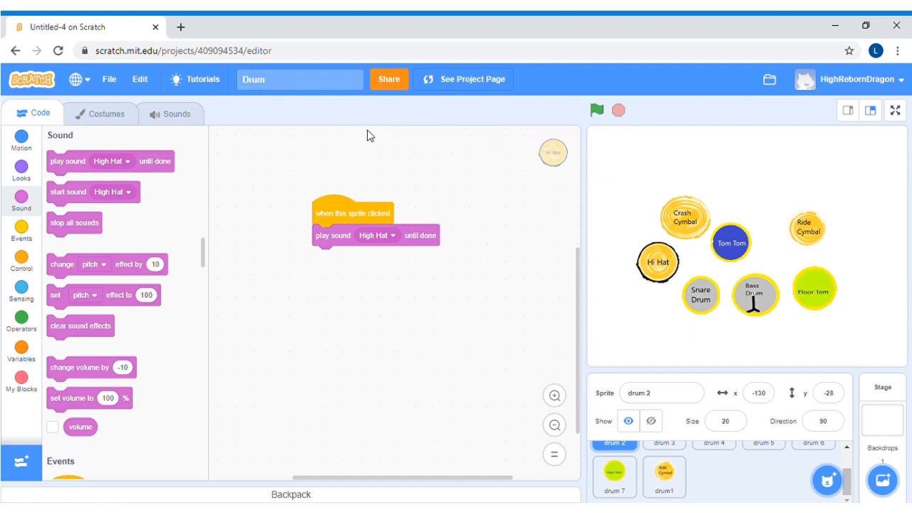
{"action": "mouse_move", "coordinate": [664, 171]}
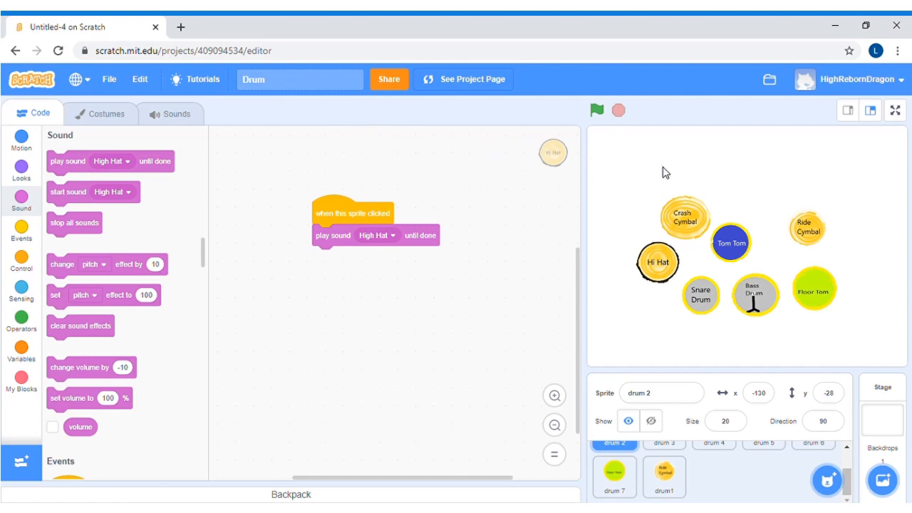